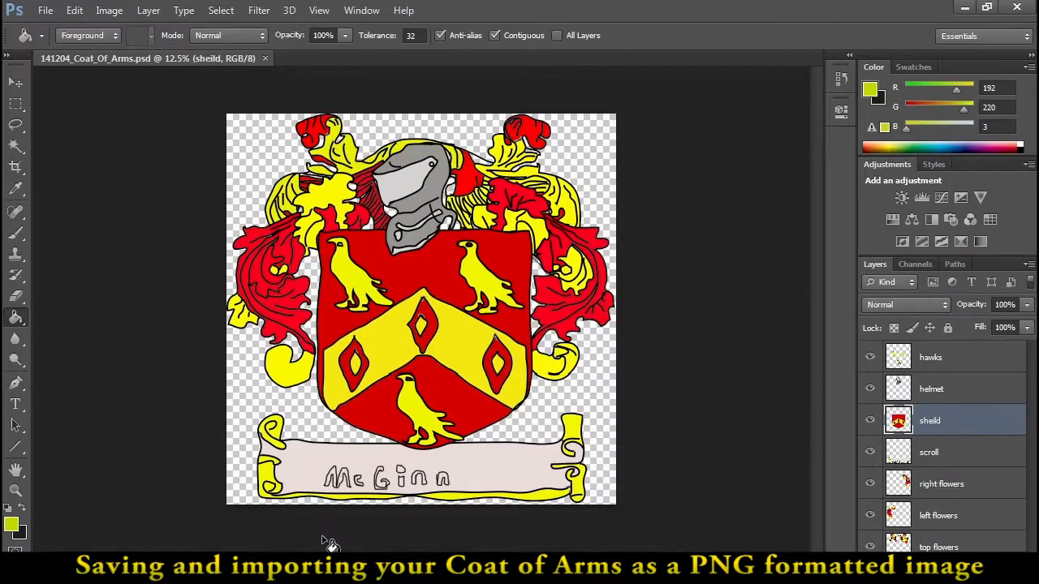
{"action": "mouse_move", "coordinate": [439, 523]}
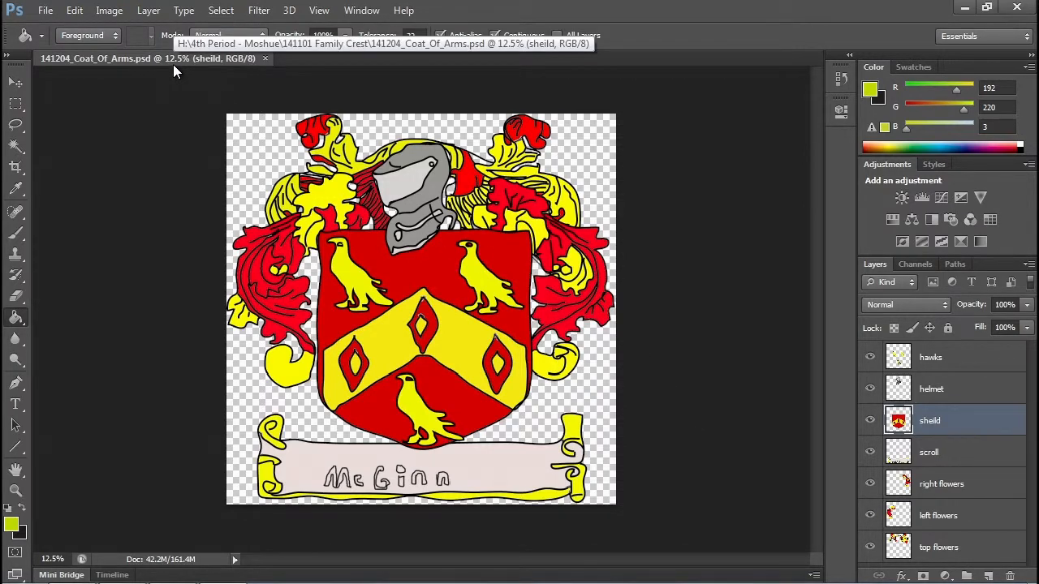
Review the coat of arms' pixel dimensions in Image Size and close it unchanged.
{"action": "left_click", "coordinate": [108, 10]}
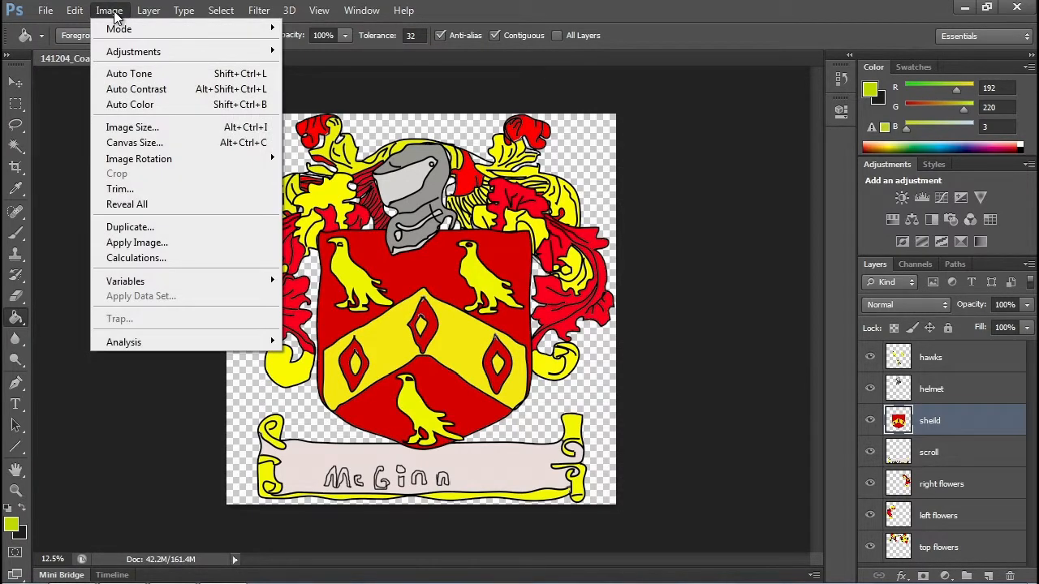
{"action": "left_click", "coordinate": [131, 127]}
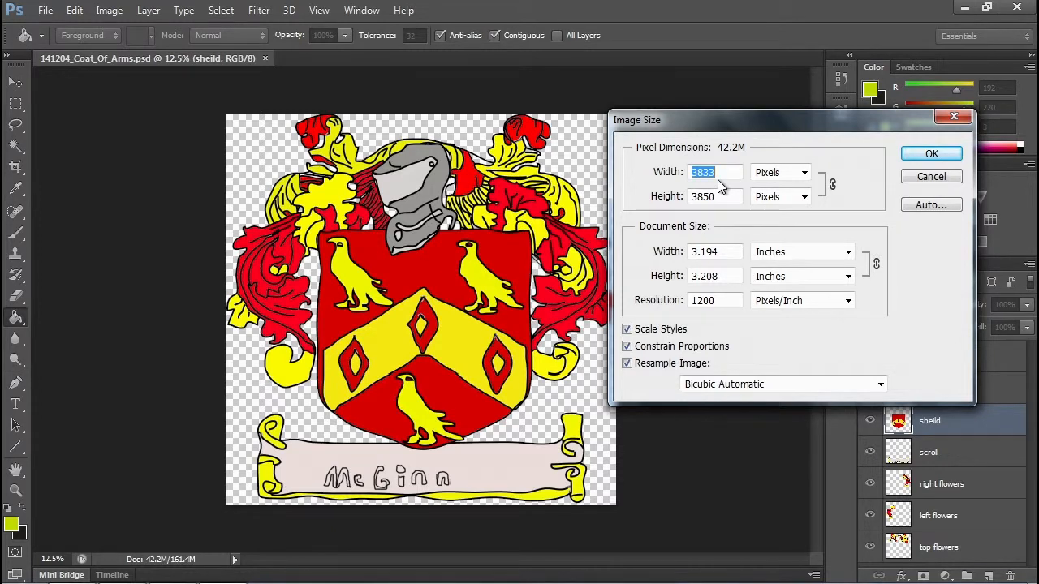
{"action": "mouse_move", "coordinate": [714, 172]}
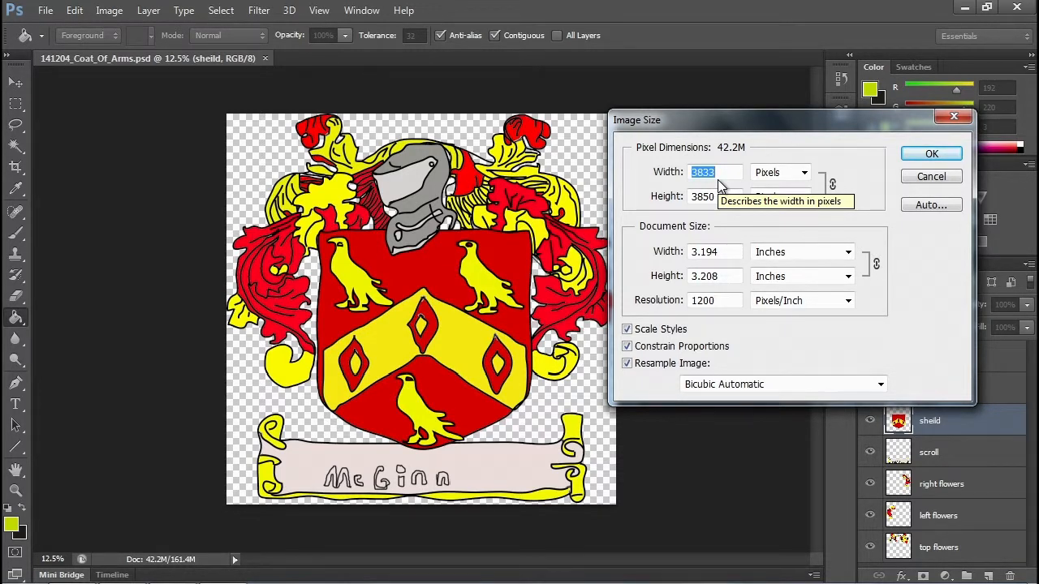
{"action": "mouse_move", "coordinate": [717, 187]}
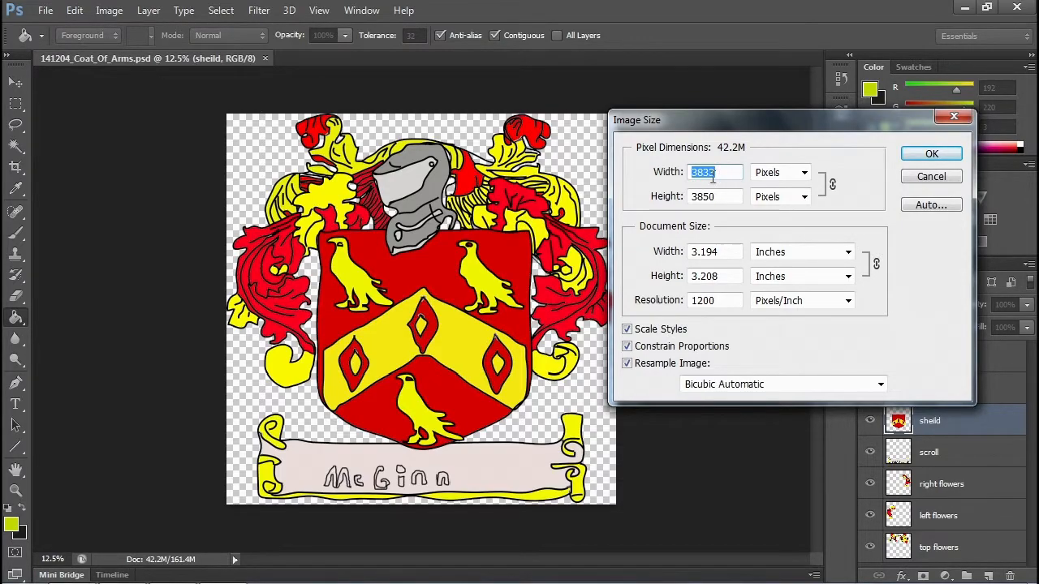
{"action": "left_click", "coordinate": [931, 176]}
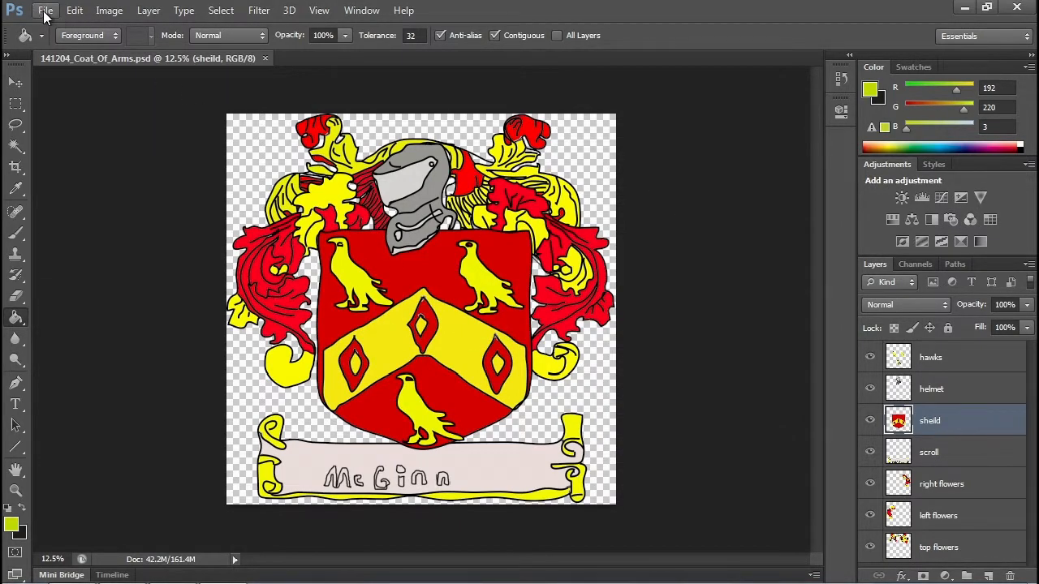
Begin a Save As copy of the coat of arms with PNG chosen as the format.
{"action": "left_click", "coordinate": [45, 9]}
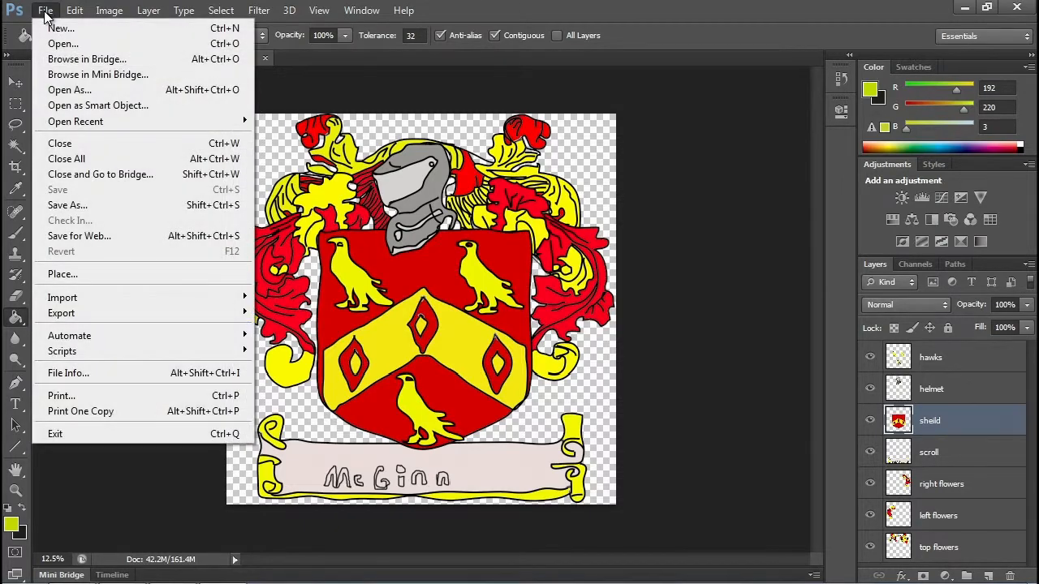
{"action": "mouse_move", "coordinate": [68, 205]}
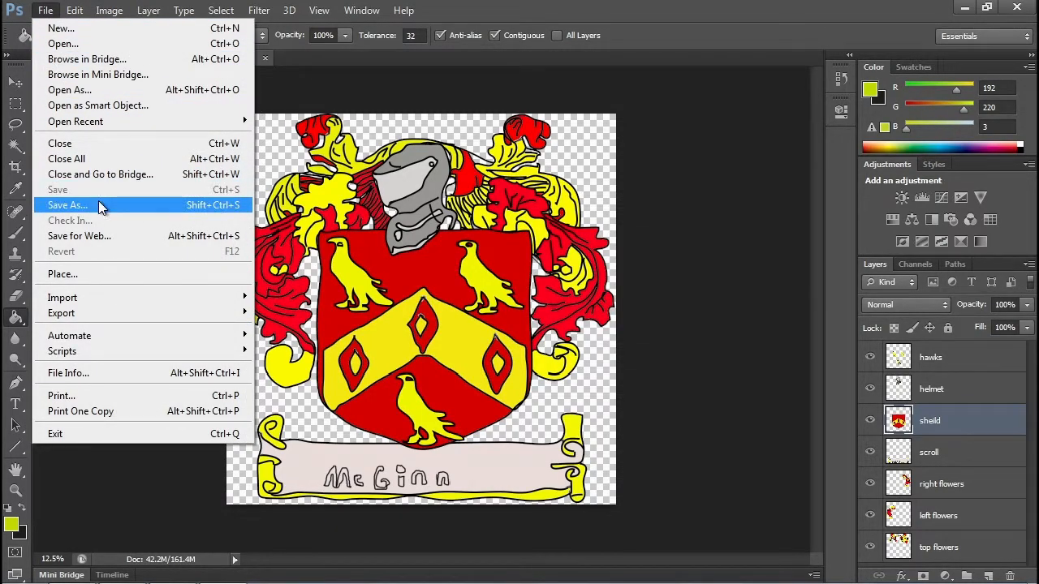
{"action": "left_click", "coordinate": [68, 205]}
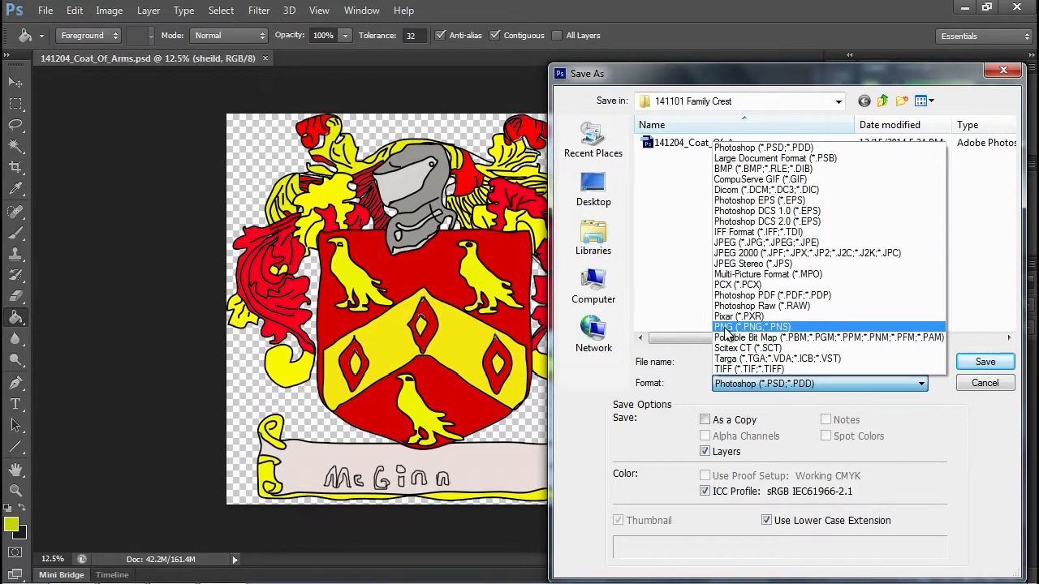
{"action": "mouse_move", "coordinate": [776, 333]}
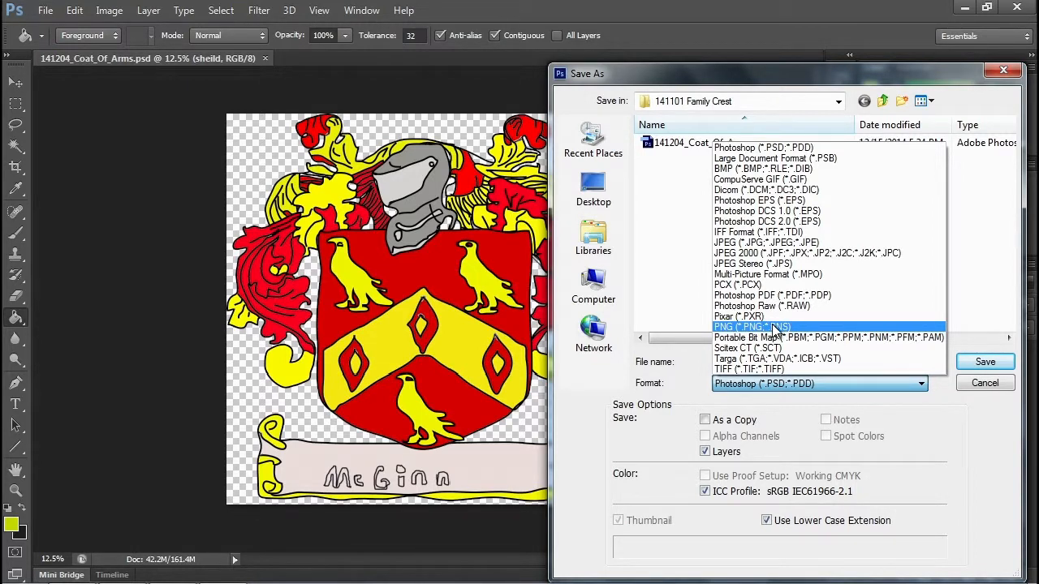
{"action": "left_click", "coordinate": [984, 383]}
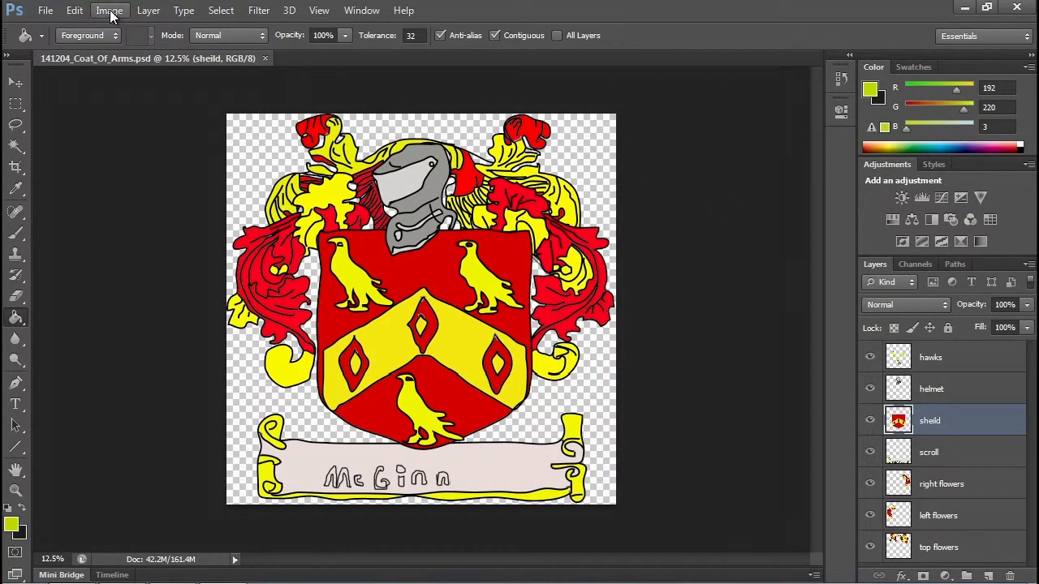
Confirm the image colour mode is RGB Color at 8 bits per channel.
{"action": "left_click", "coordinate": [110, 10]}
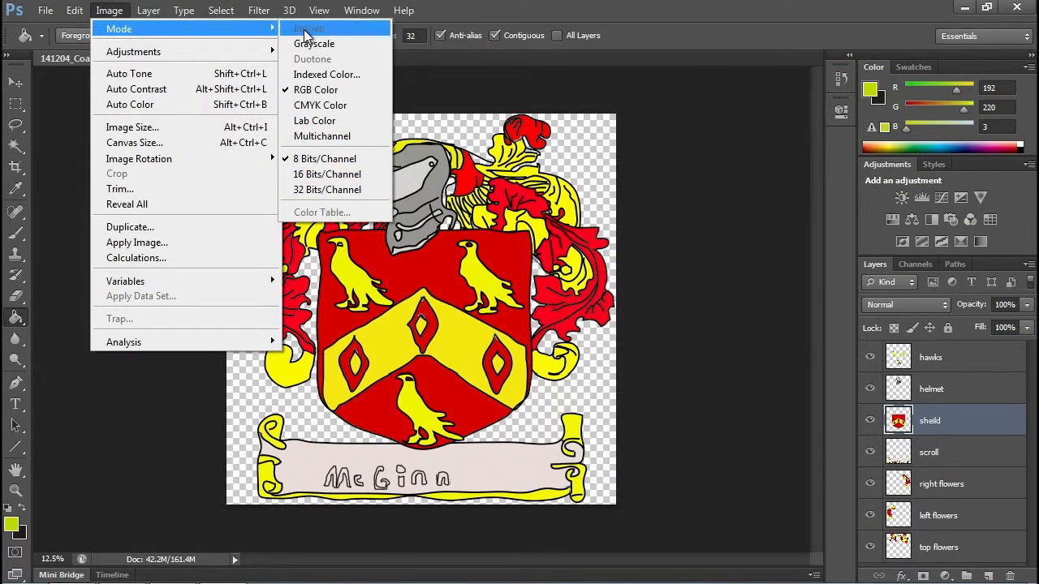
{"action": "mouse_move", "coordinate": [328, 104]}
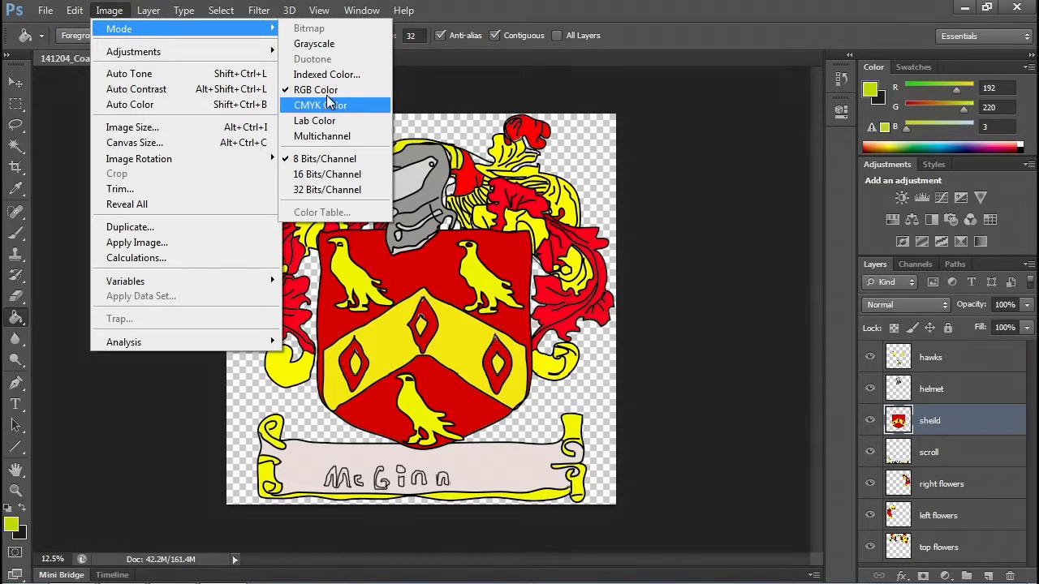
{"action": "mouse_move", "coordinate": [316, 91]}
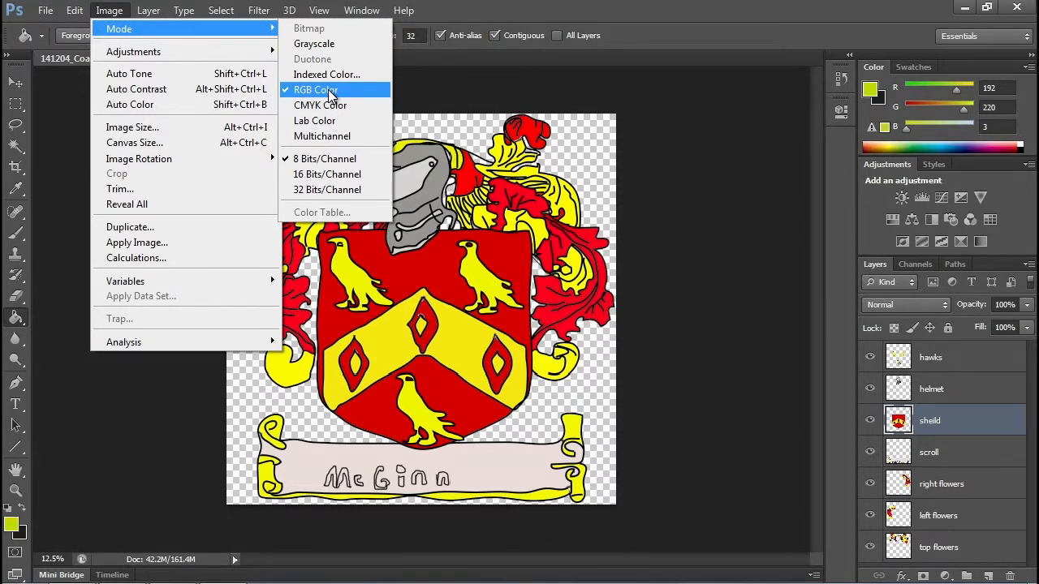
{"action": "left_click", "coordinate": [930, 357]}
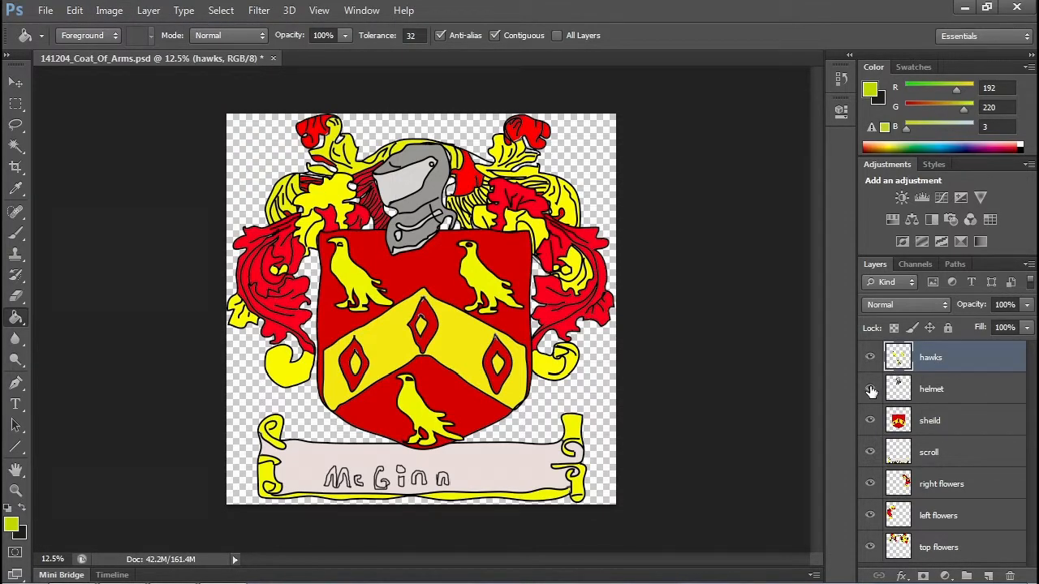
{"action": "left_click", "coordinate": [870, 420]}
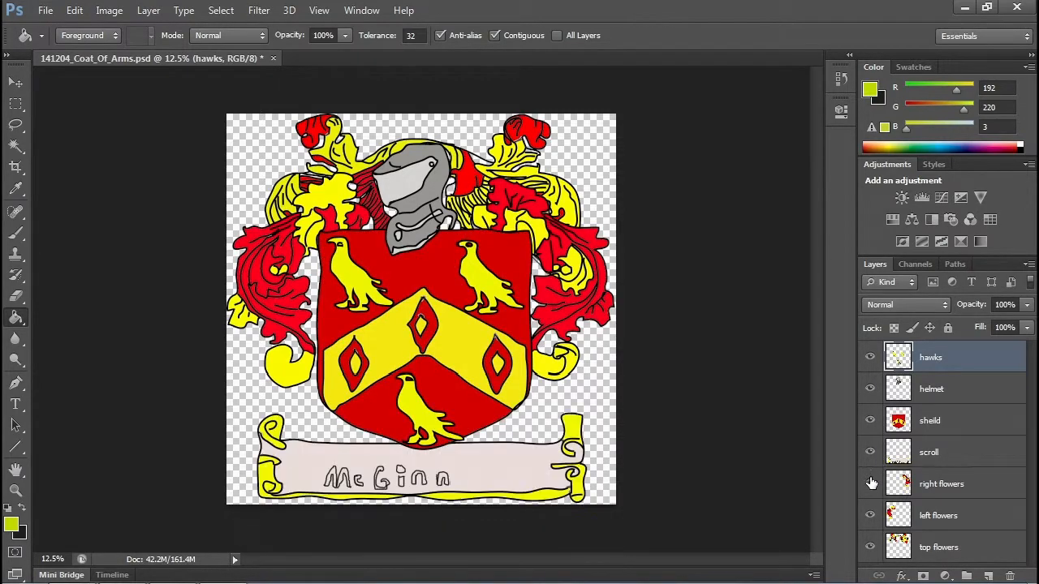
{"action": "mouse_move", "coordinate": [870, 512]}
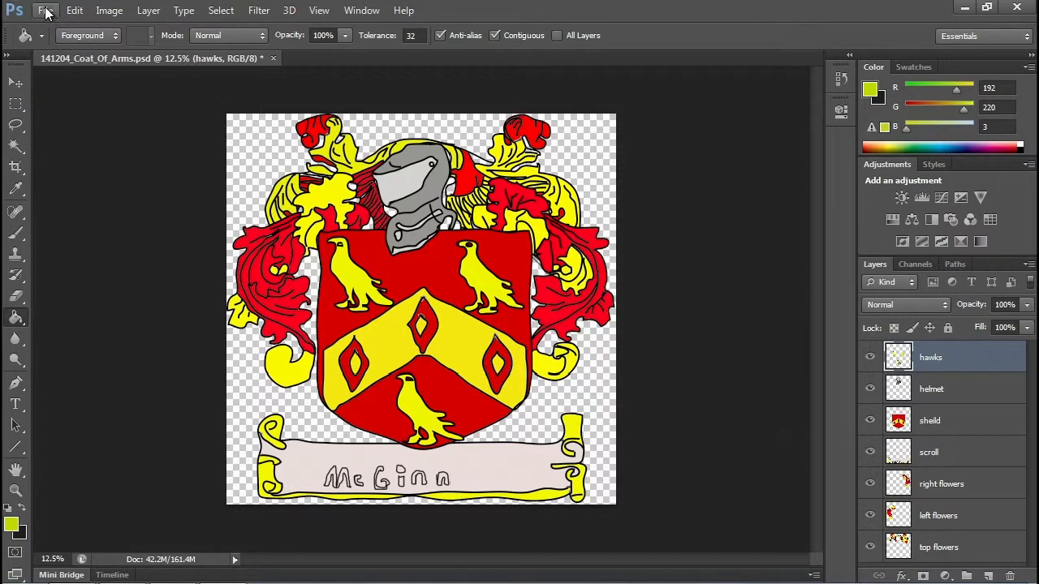
{"action": "mouse_move", "coordinate": [88, 211]}
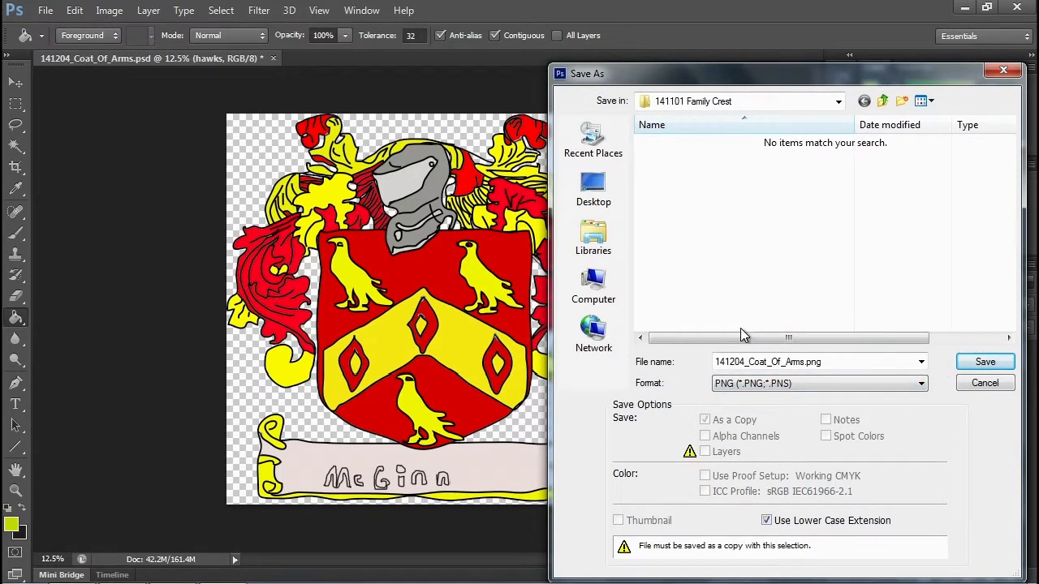
Save the PNG copy as 141215_Coat_Of_Arms.png with smallest compression and no interlace.
{"action": "left_click", "coordinate": [815, 361]}
{"action": "type", "text": "15"}
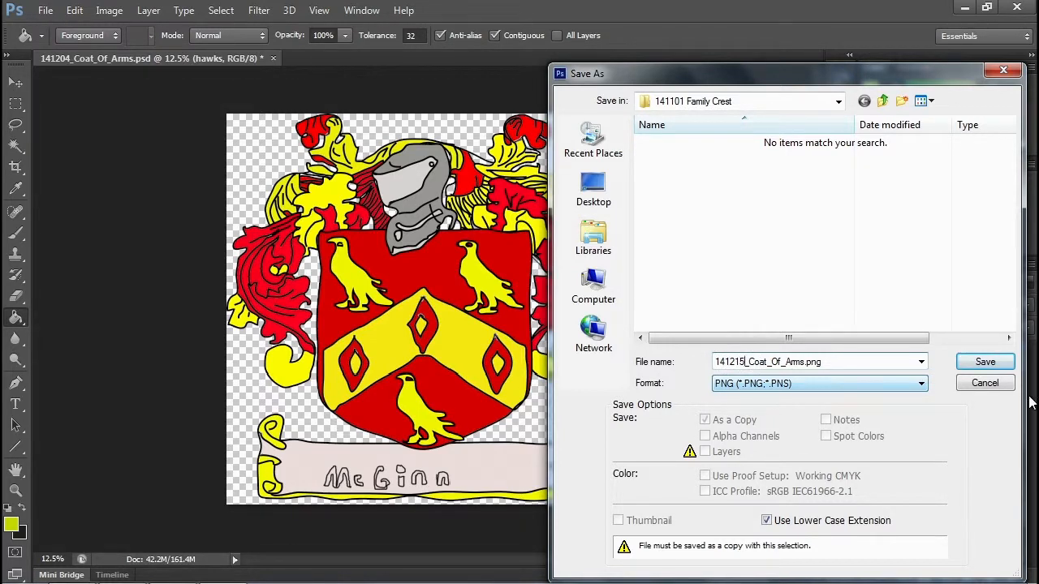
{"action": "left_click", "coordinate": [984, 360]}
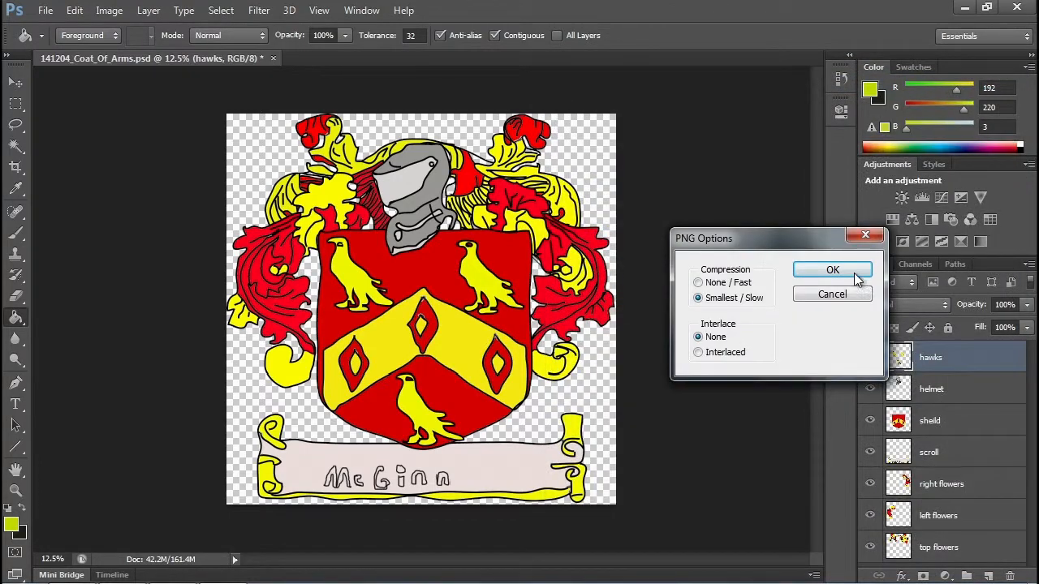
{"action": "left_click", "coordinate": [831, 270]}
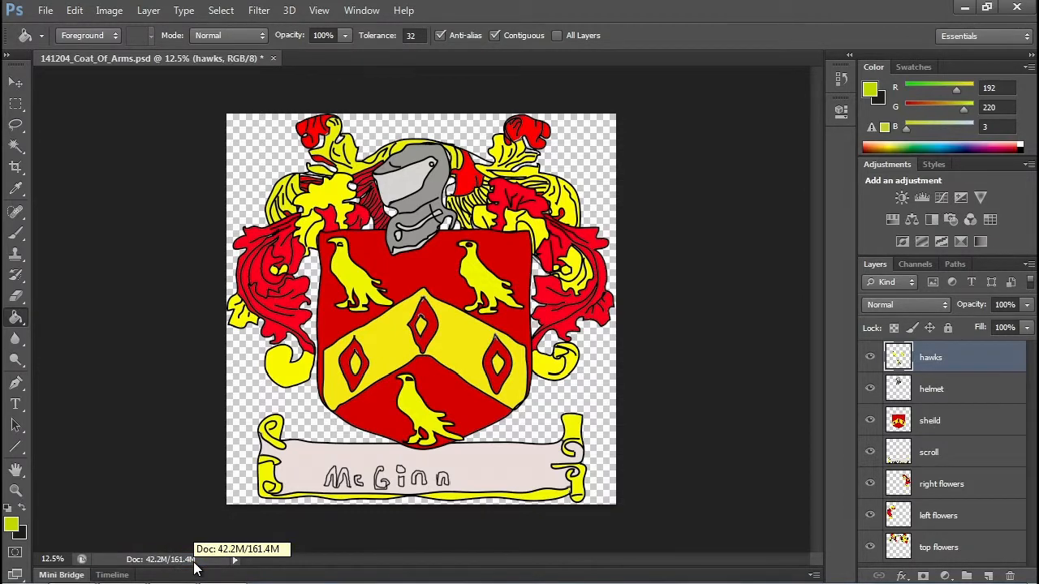
From the 4th Period - Moshue folder, go into the 141117 Google Sketchup 3D Castle folder.
{"action": "left_click", "coordinate": [71, 566]}
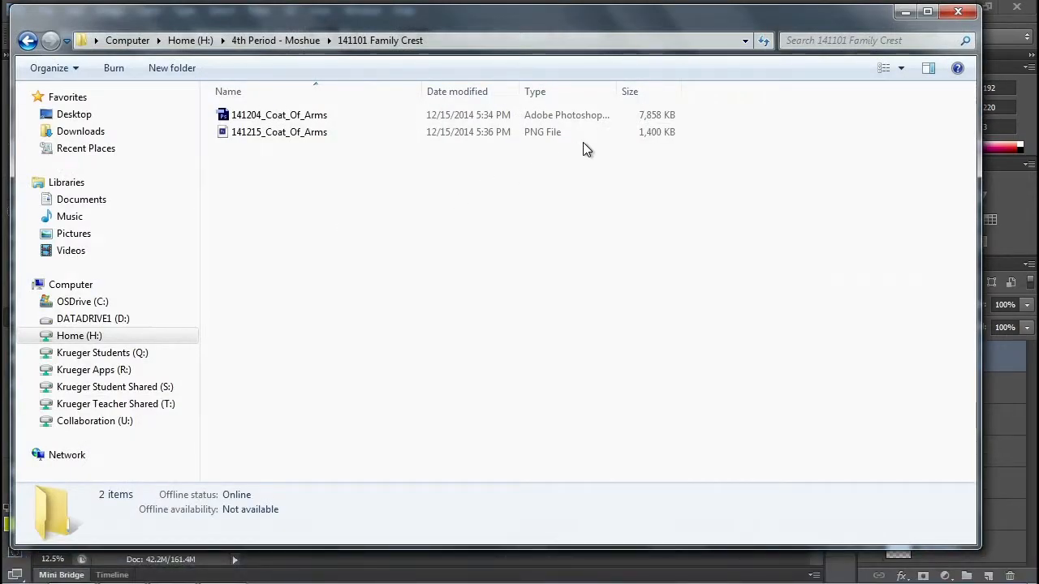
{"action": "mouse_move", "coordinate": [629, 122]}
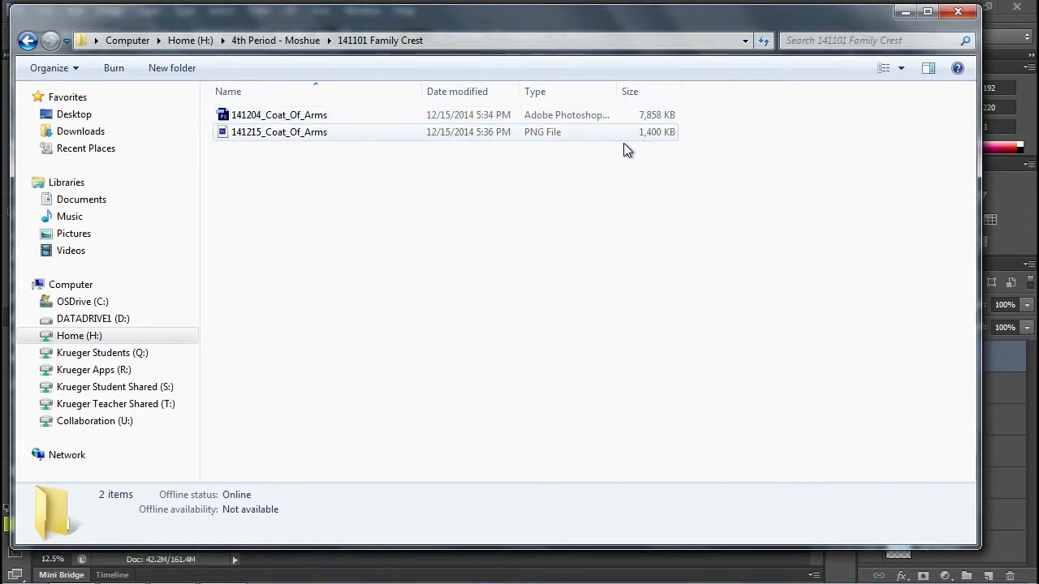
{"action": "left_click", "coordinate": [276, 39]}
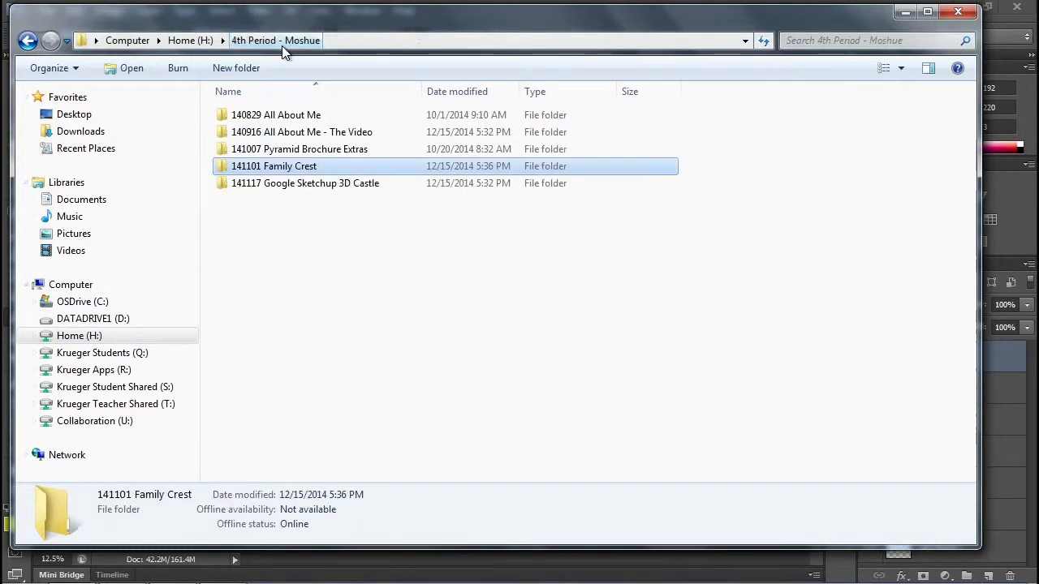
{"action": "double_click", "coordinate": [305, 182]}
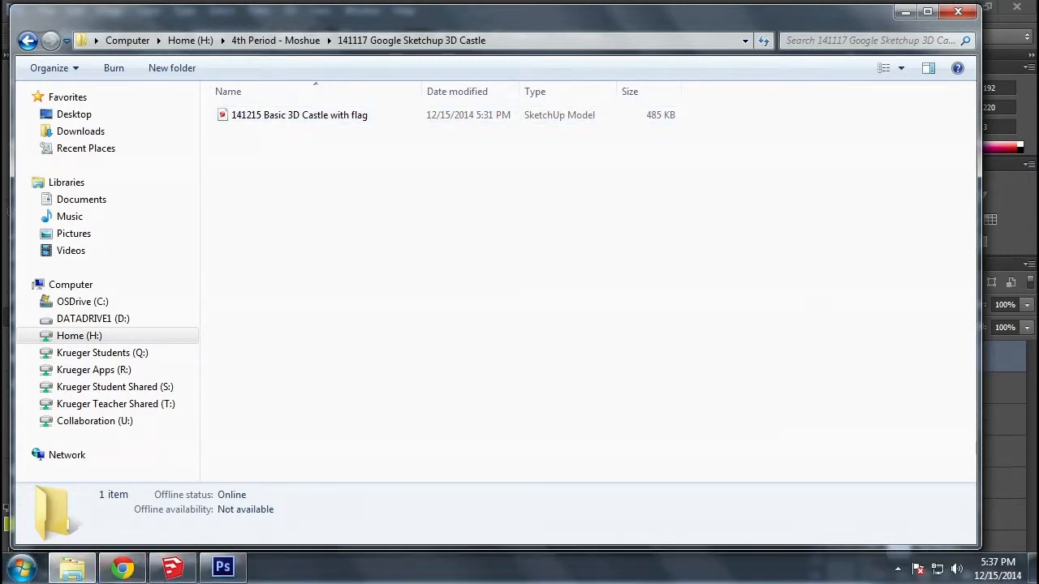
{"action": "mouse_move", "coordinate": [172, 567]}
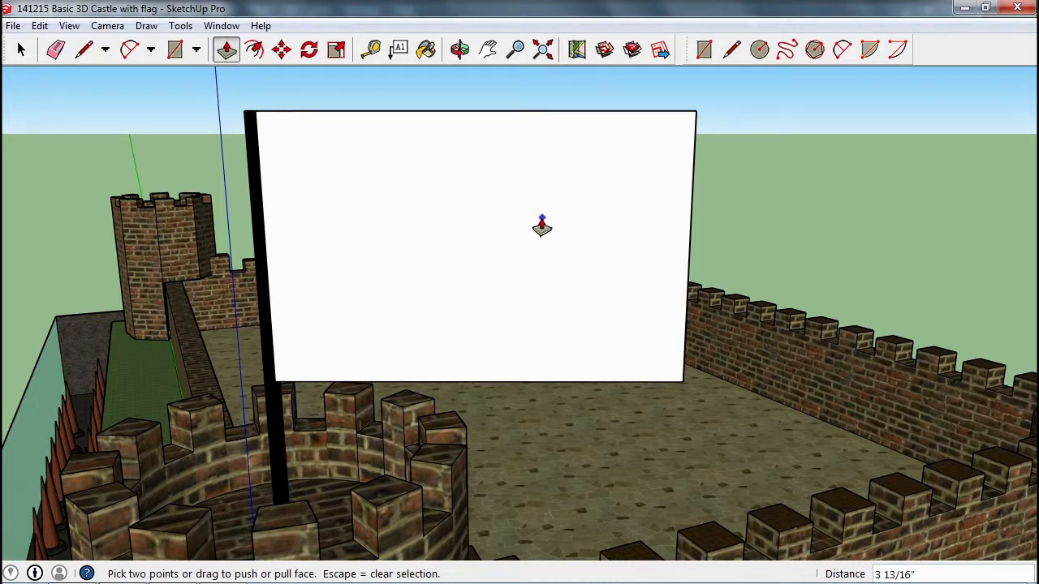
{"action": "mouse_move", "coordinate": [474, 205]}
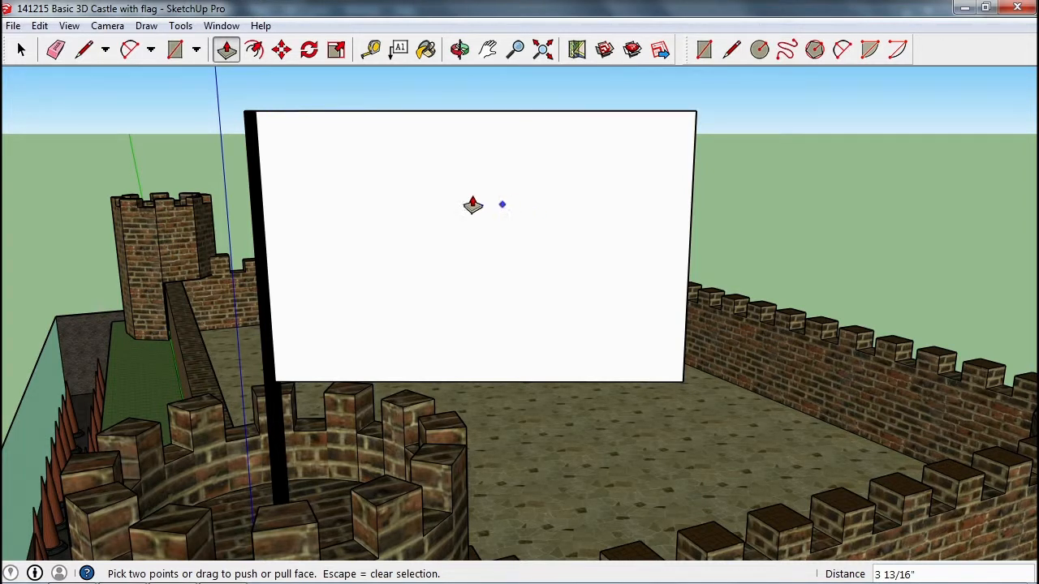
Bring up the File menu in the castle model to reach the Import command.
{"action": "left_click", "coordinate": [13, 26]}
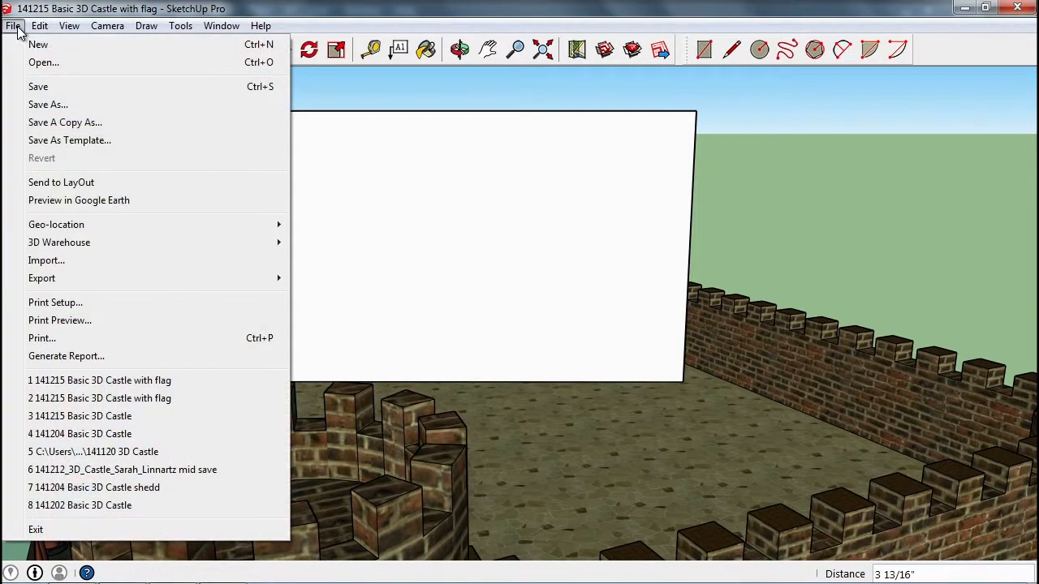
{"action": "mouse_move", "coordinate": [45, 260]}
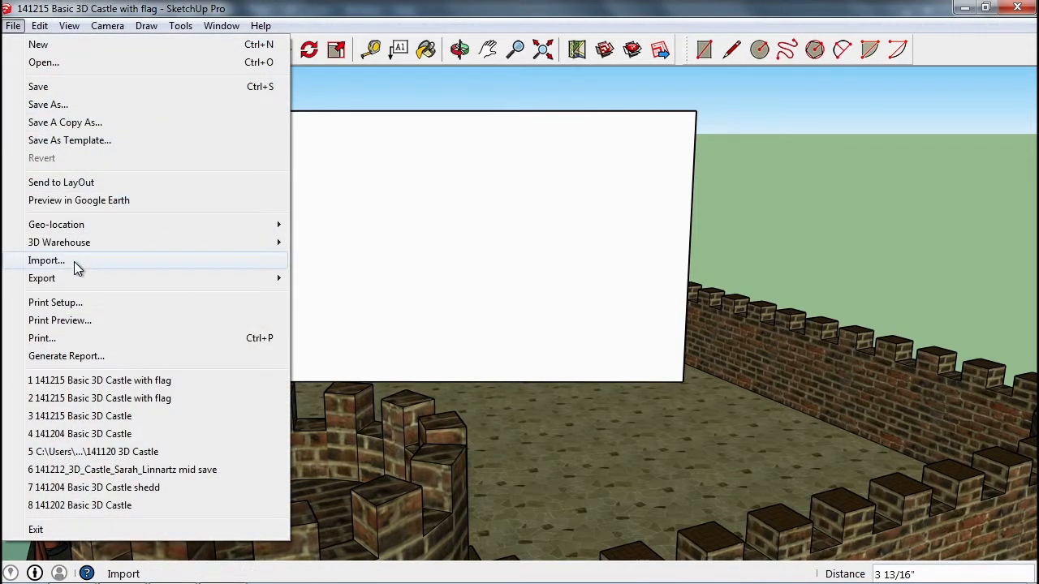
Start an import filtered to PNG files and browse into the 141101 Family Crest folder.
{"action": "left_click", "coordinate": [46, 260]}
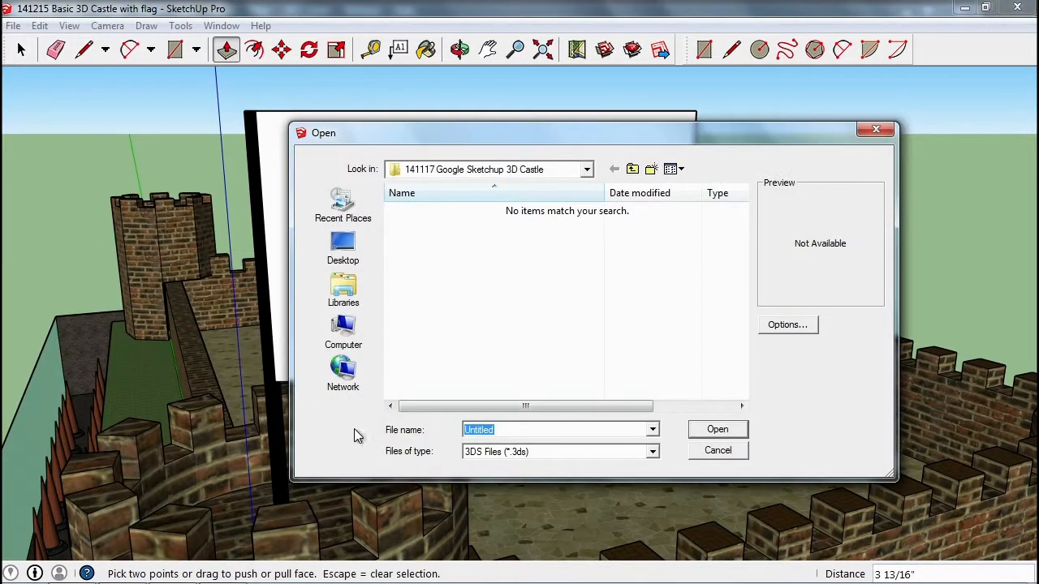
{"action": "mouse_move", "coordinate": [511, 441]}
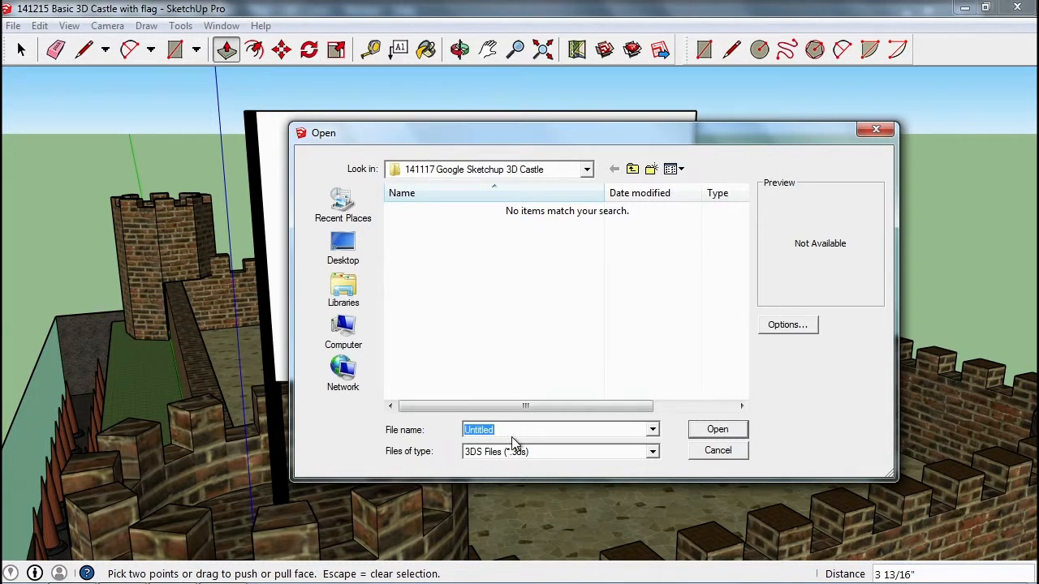
{"action": "mouse_move", "coordinate": [568, 456]}
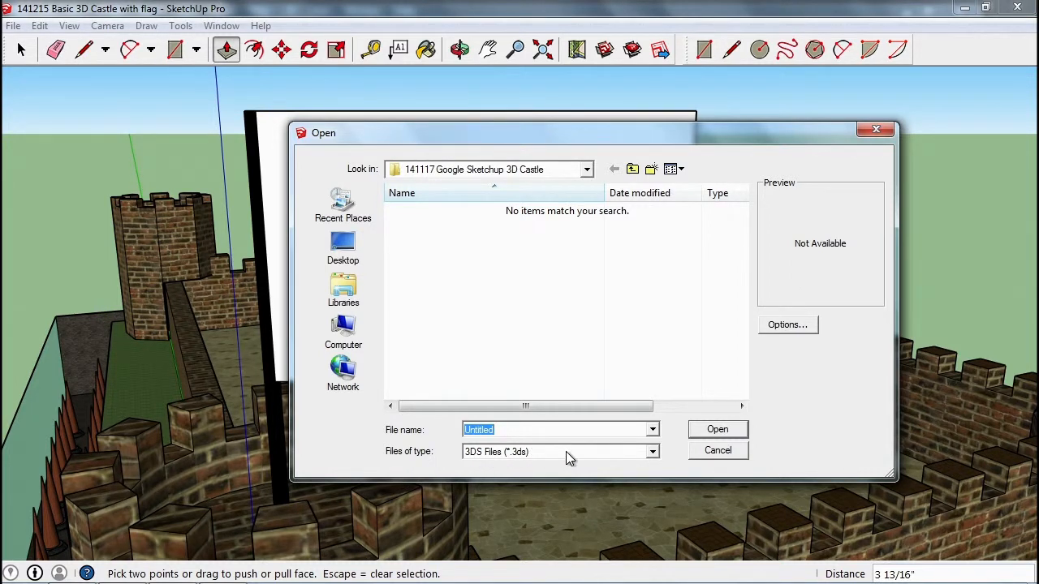
{"action": "left_click", "coordinate": [652, 451]}
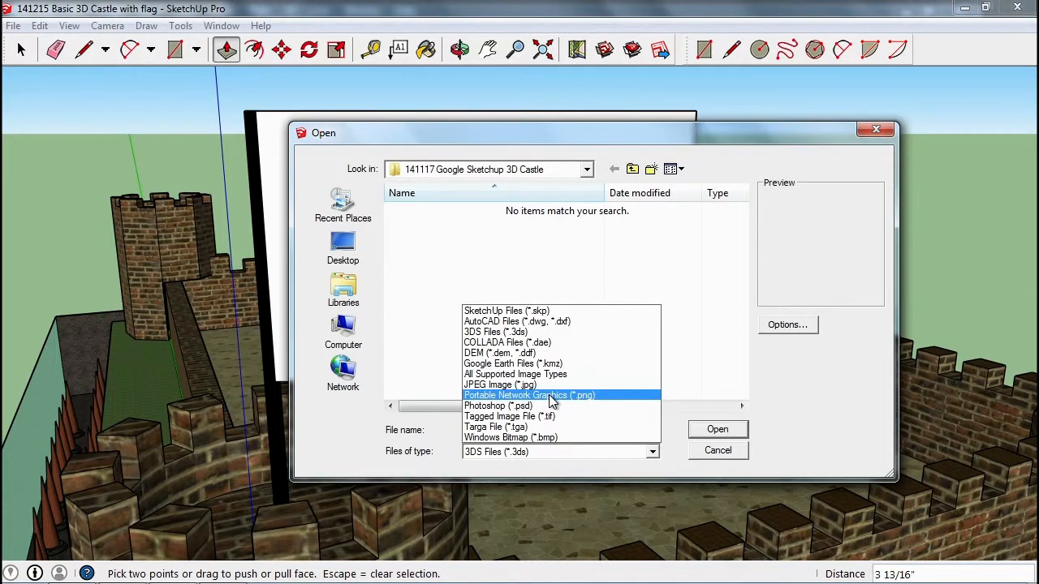
{"action": "left_click", "coordinate": [529, 396]}
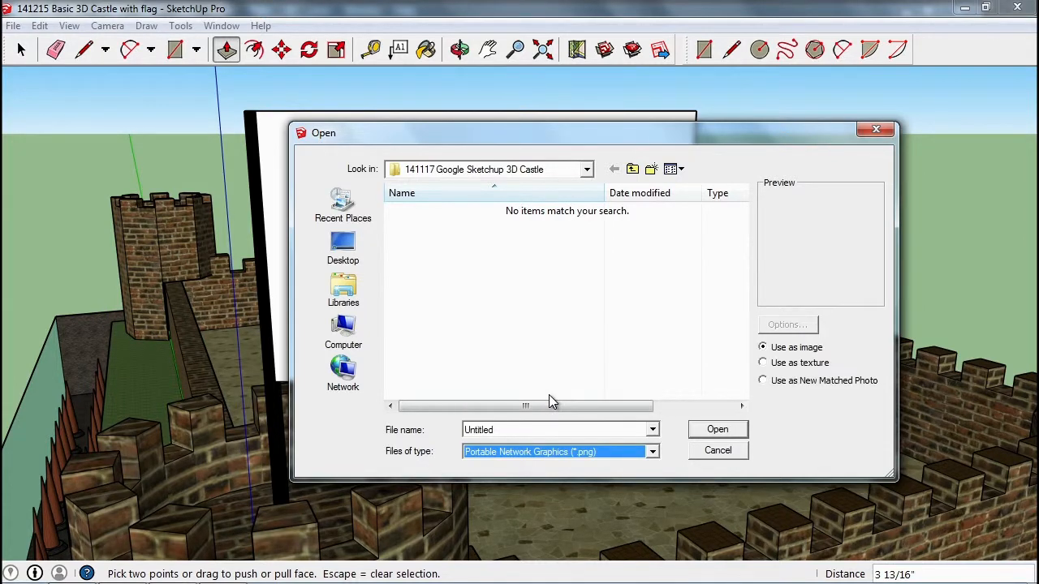
{"action": "left_click", "coordinate": [614, 168]}
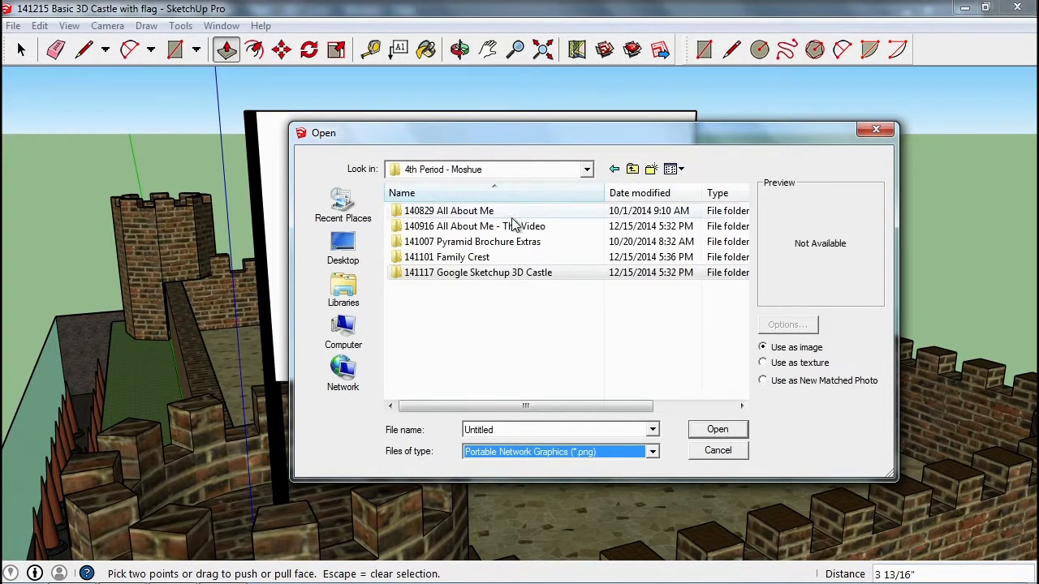
{"action": "double_click", "coordinate": [446, 256]}
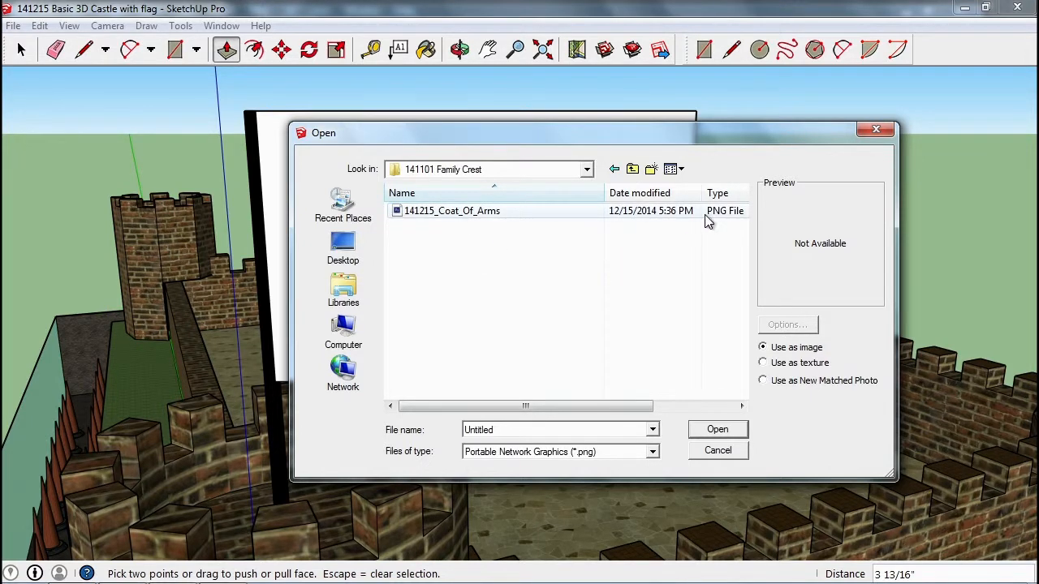
Import 141215_Coat_Of_Arms as an image and place it on the white tower flag.
{"action": "left_click", "coordinate": [451, 211]}
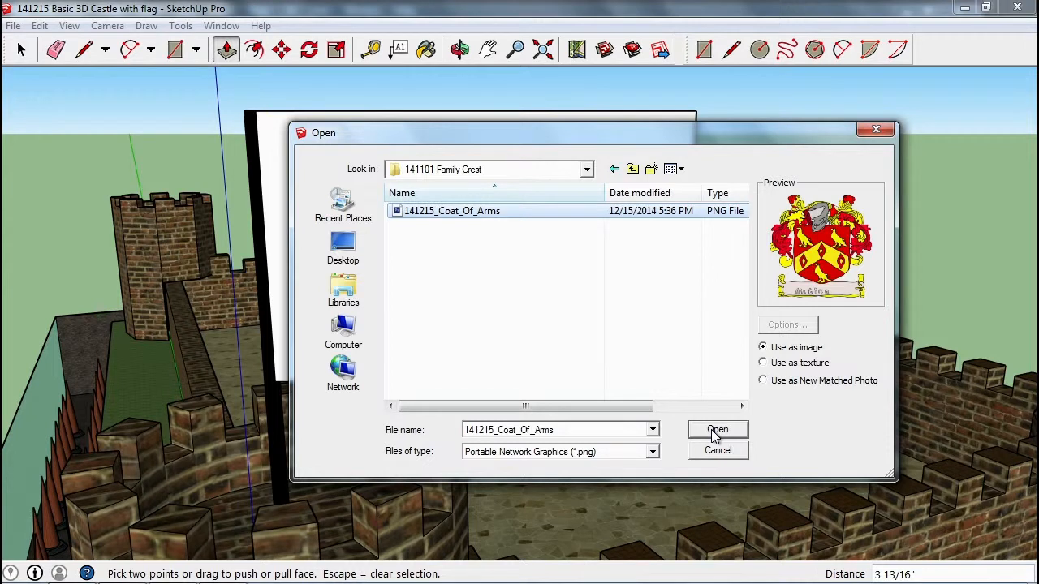
{"action": "mouse_move", "coordinate": [792, 380]}
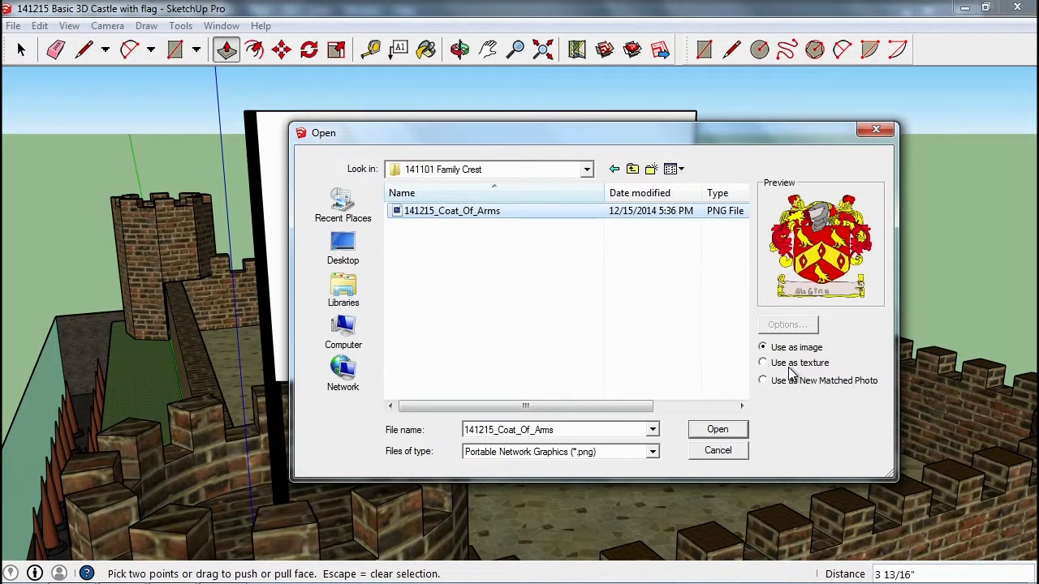
{"action": "left_click", "coordinate": [451, 211]}
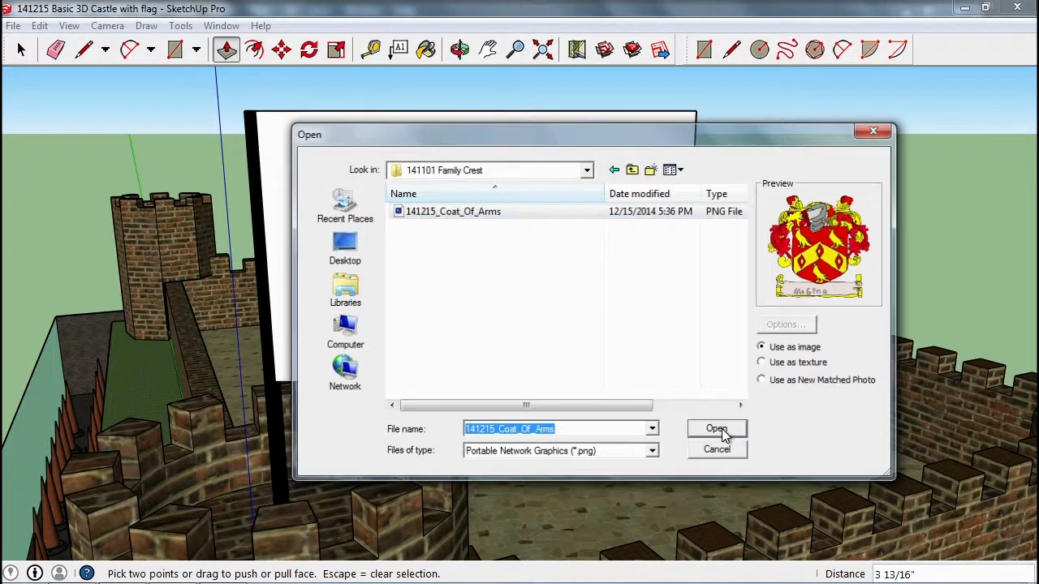
{"action": "left_click", "coordinate": [716, 428]}
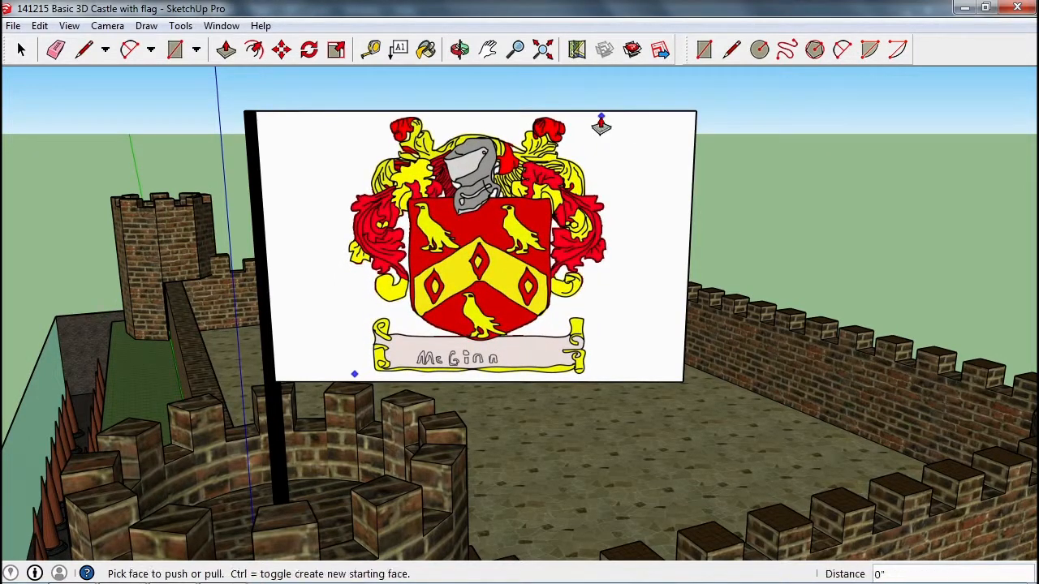
{"action": "left_click", "coordinate": [225, 48]}
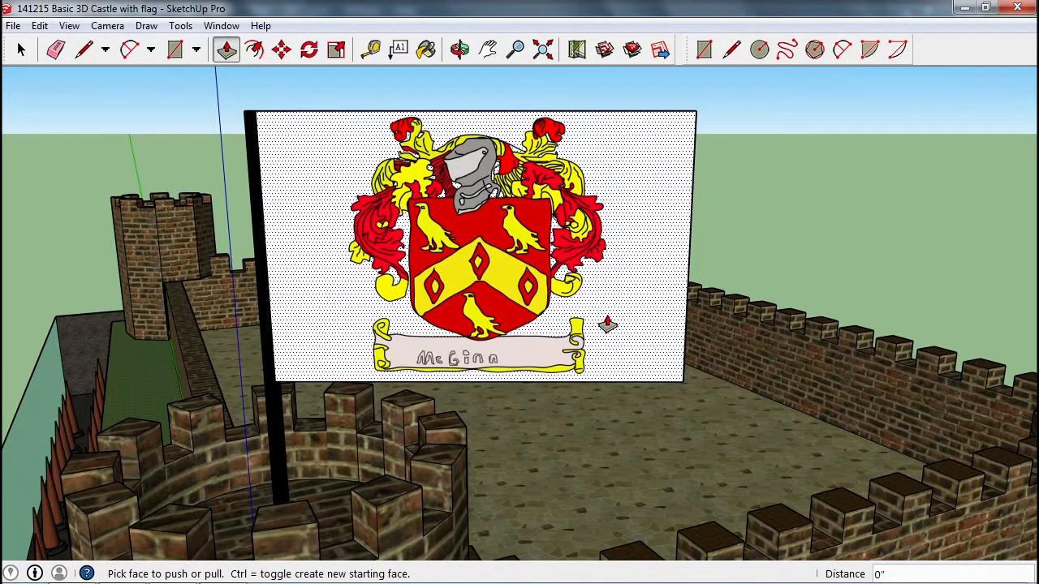
{"action": "mouse_move", "coordinate": [620, 296]}
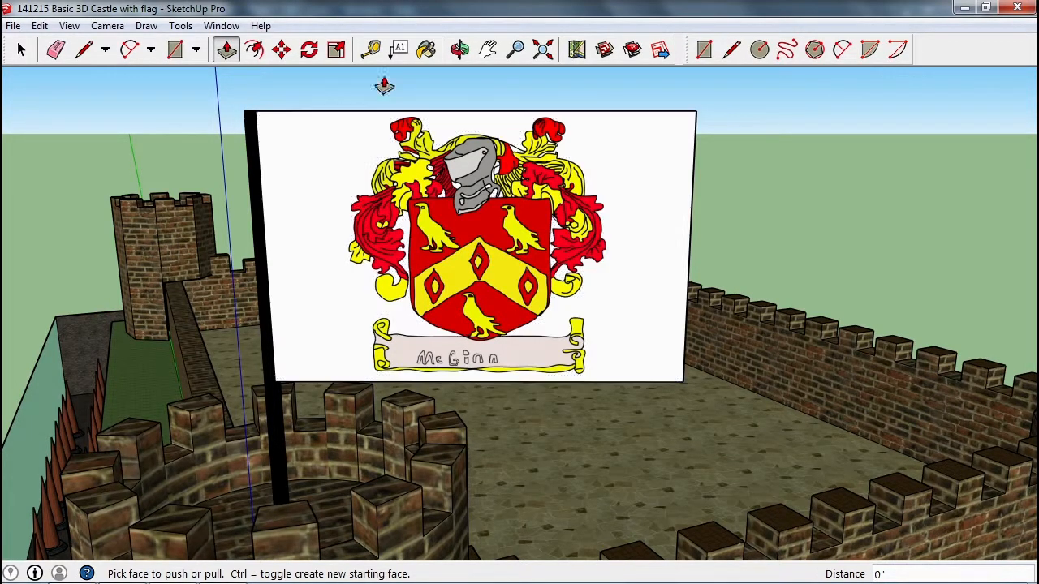
{"action": "left_click", "coordinate": [425, 49]}
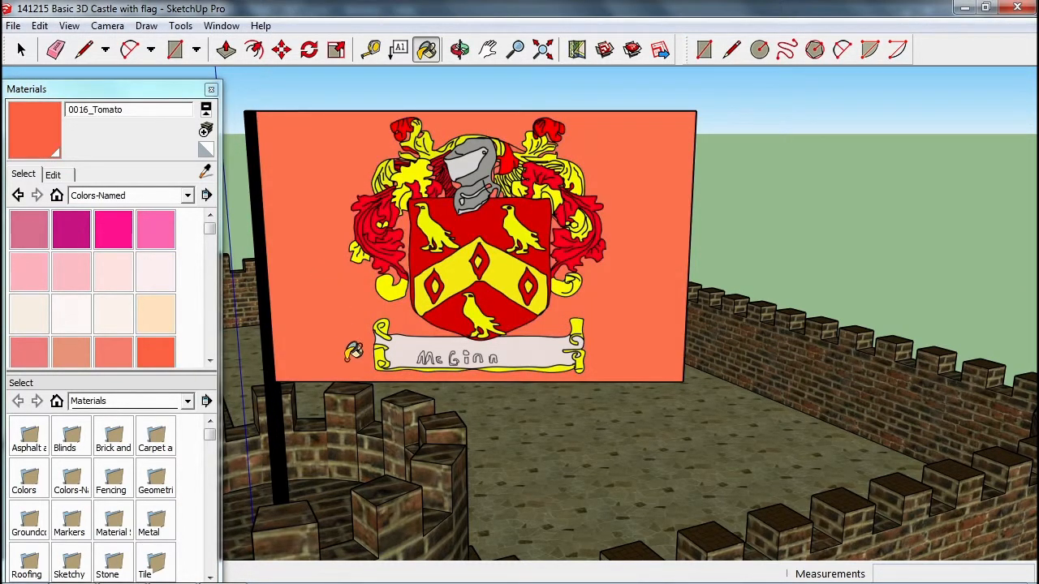
{"action": "mouse_move", "coordinate": [526, 409]}
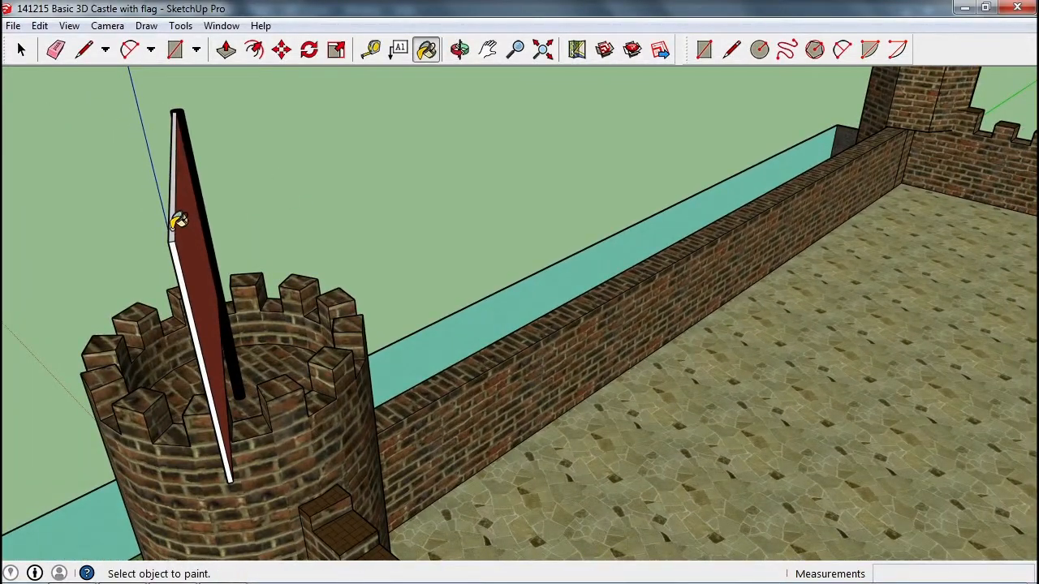
Draw a small circle at the round corner tower's centre and push/pull it up into a tall pole.
{"action": "left_click", "coordinate": [458, 49]}
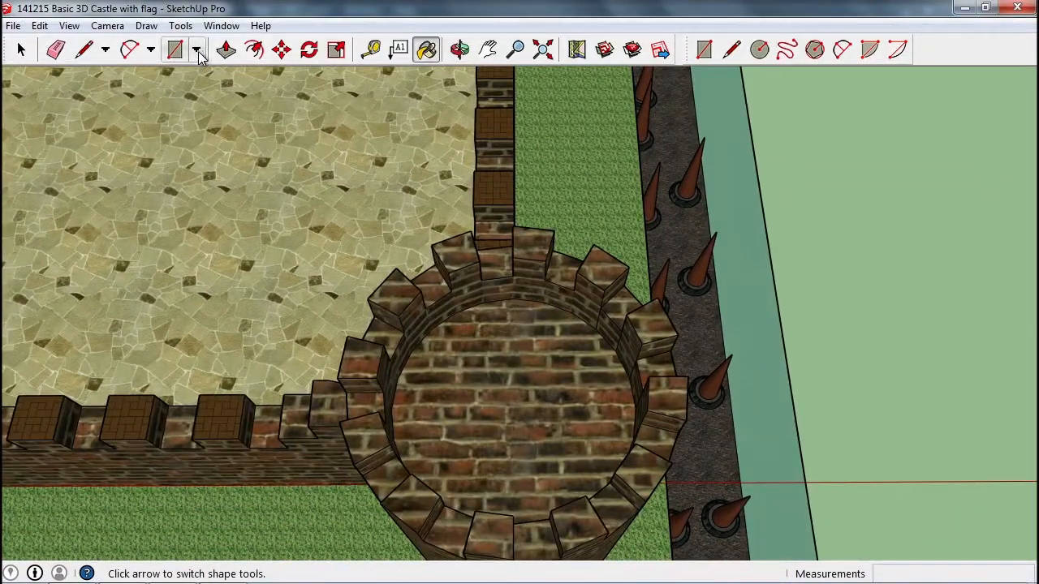
{"action": "left_click", "coordinate": [197, 48]}
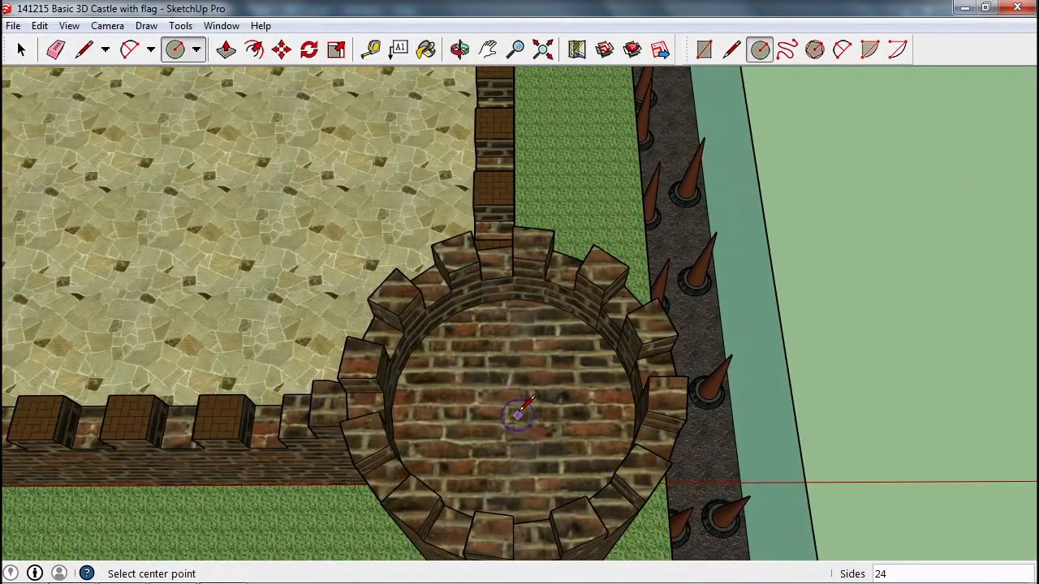
{"action": "left_click", "coordinate": [518, 416]}
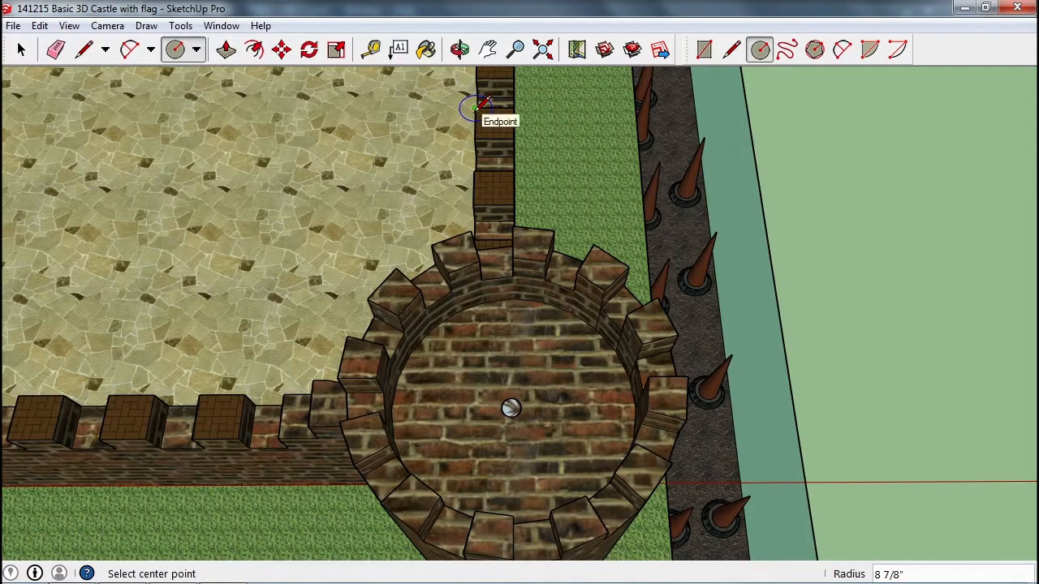
{"action": "left_click", "coordinate": [227, 49]}
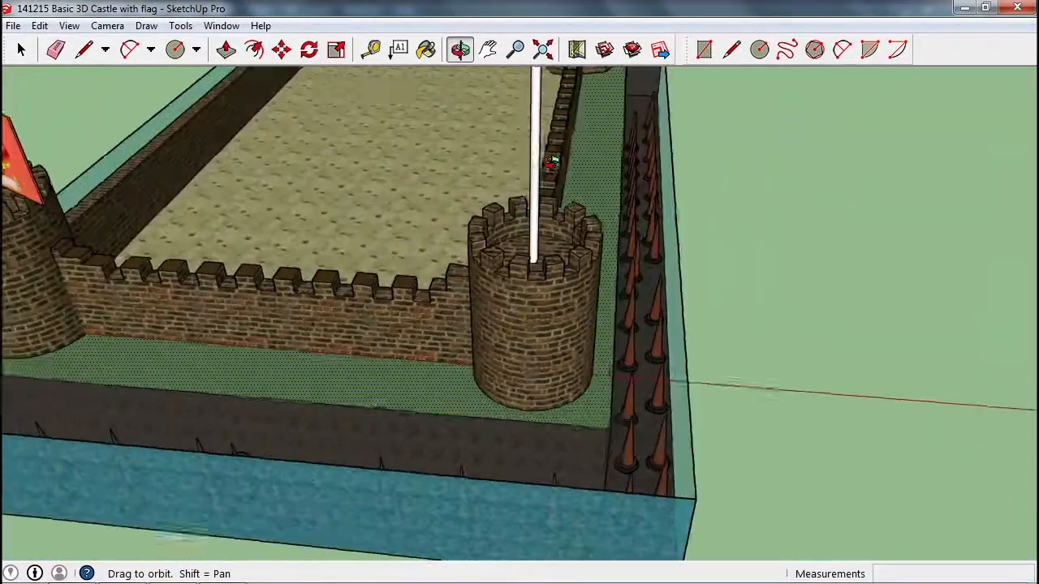
Paint the new flagpole with the Colors-Named 0136_Charcoal material.
{"action": "left_click", "coordinate": [227, 49]}
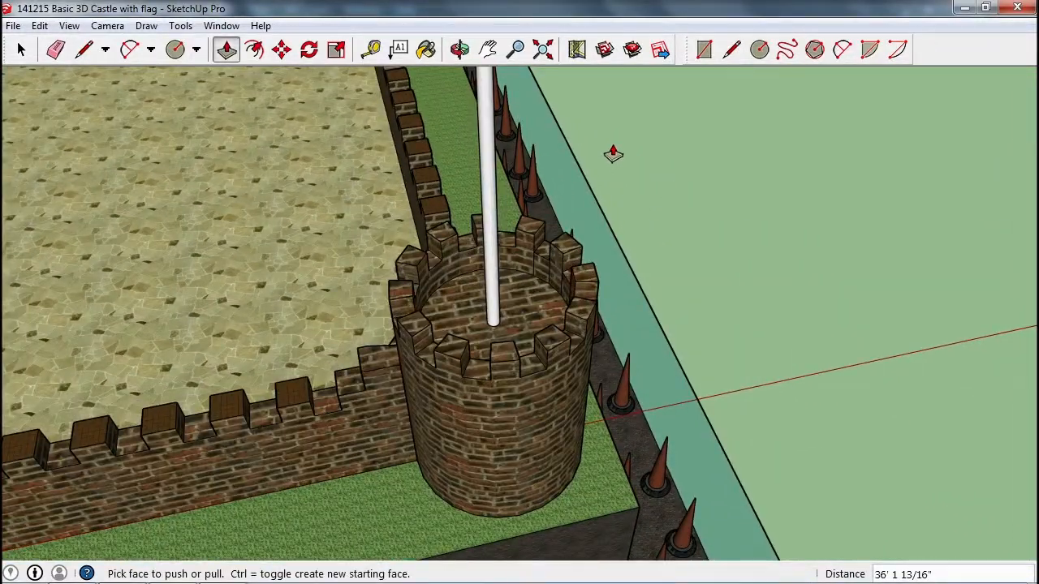
{"action": "left_click", "coordinate": [425, 49]}
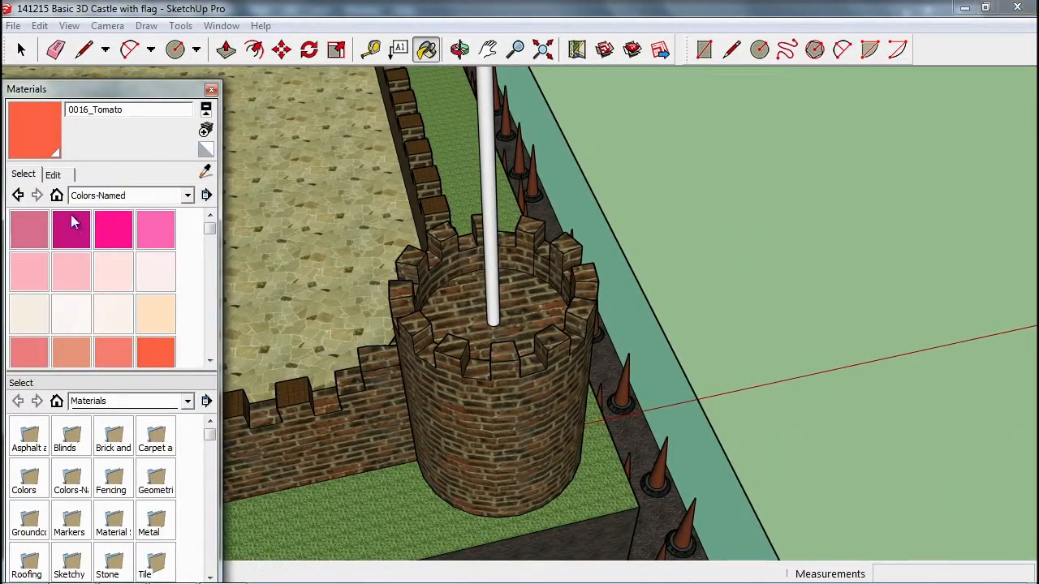
{"action": "left_click", "coordinate": [208, 321]}
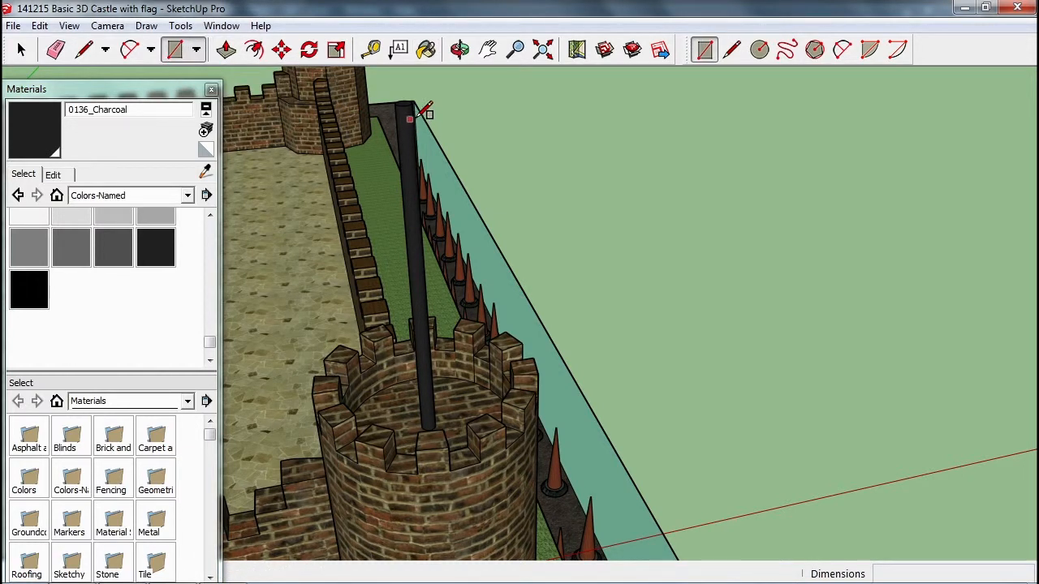
Draw a rectangular flag against the pole top and stretch its edge outward with Move.
{"action": "left_click_drag", "start_coordinate": [409, 105], "coordinate": [593, 333]}
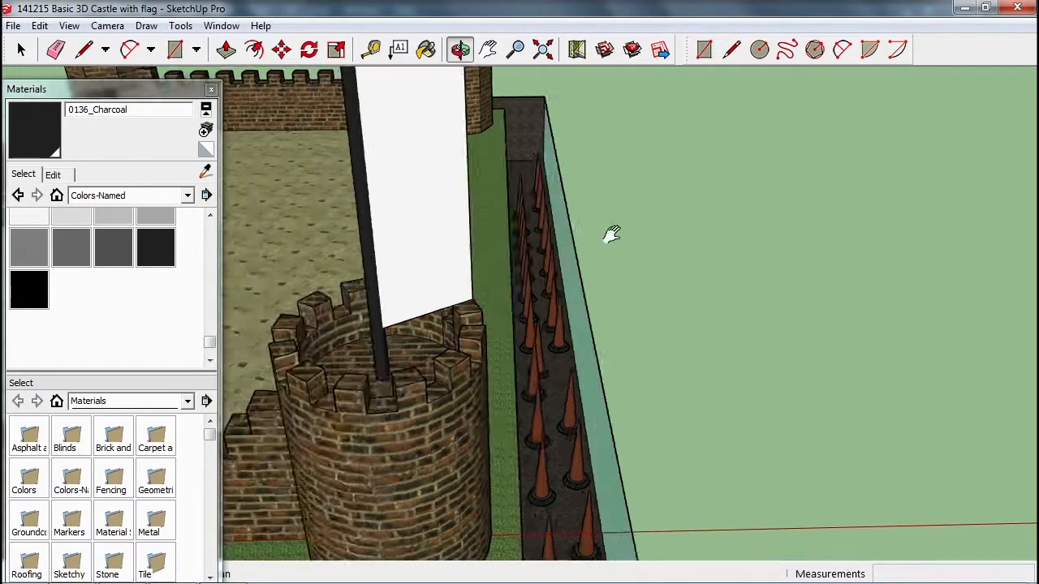
{"action": "left_click", "coordinate": [175, 48]}
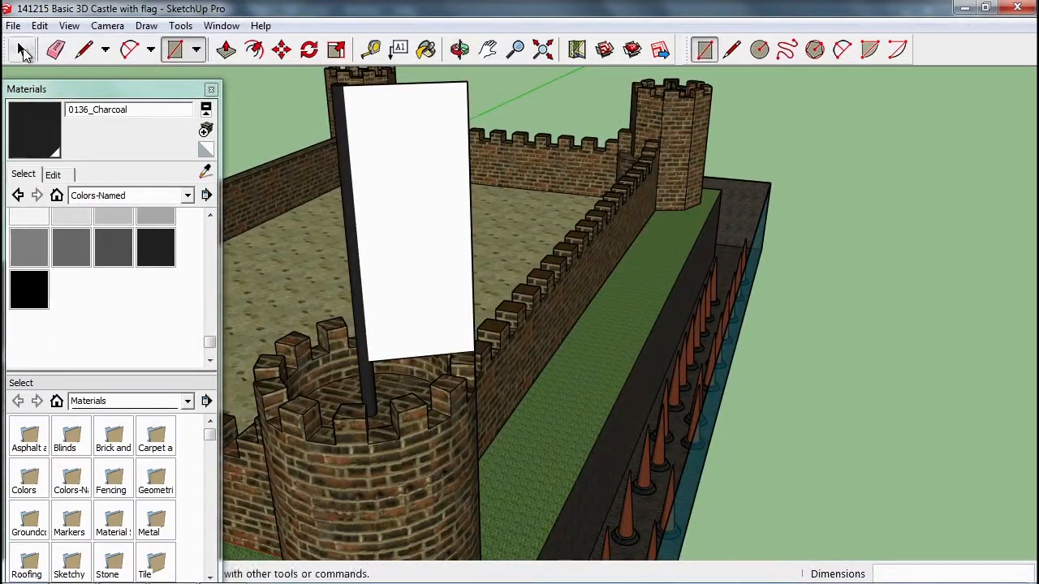
{"action": "left_click", "coordinate": [23, 48]}
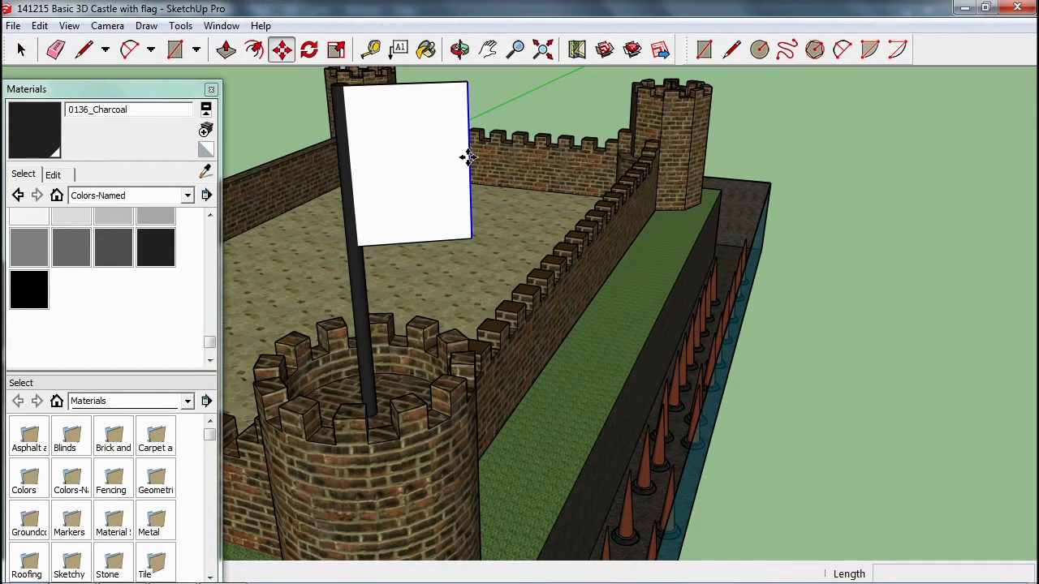
{"action": "left_click_drag", "start_coordinate": [468, 159], "coordinate": [591, 202]}
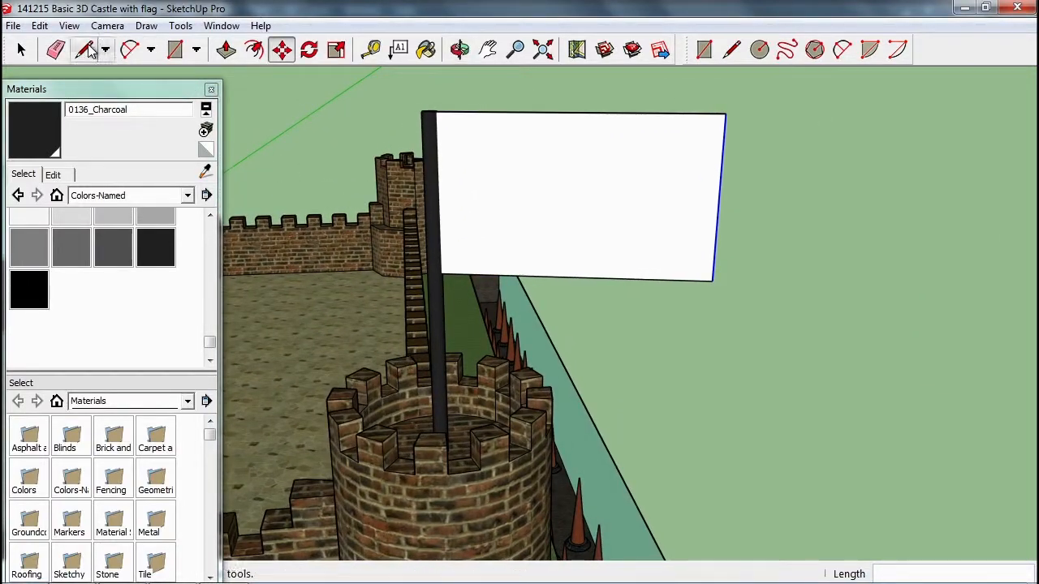
{"action": "left_click", "coordinate": [13, 26]}
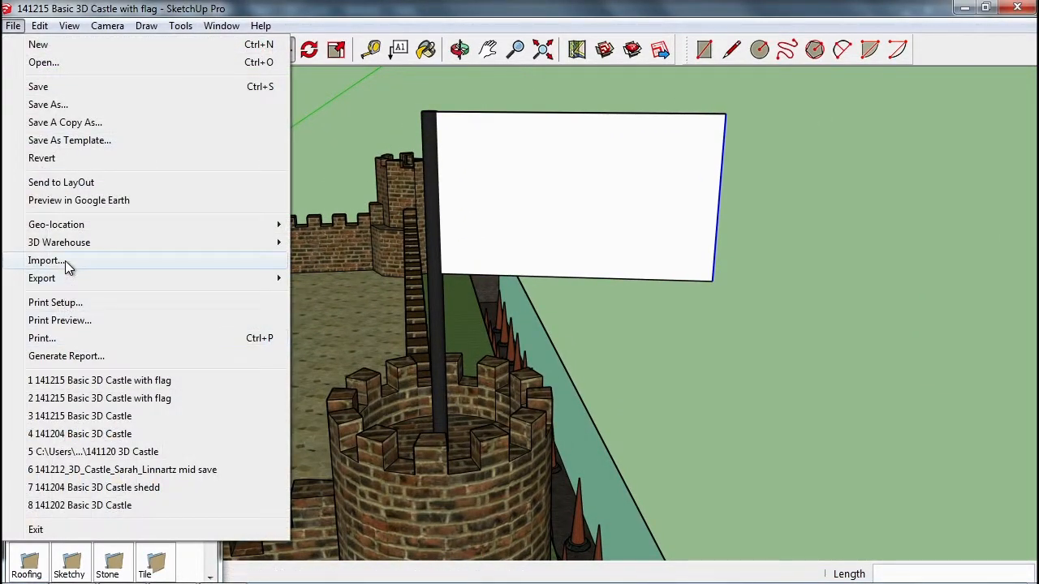
Import 141215_Coat_Of_Arms.png as an image for the new corner-tower flag.
{"action": "left_click", "coordinate": [46, 260]}
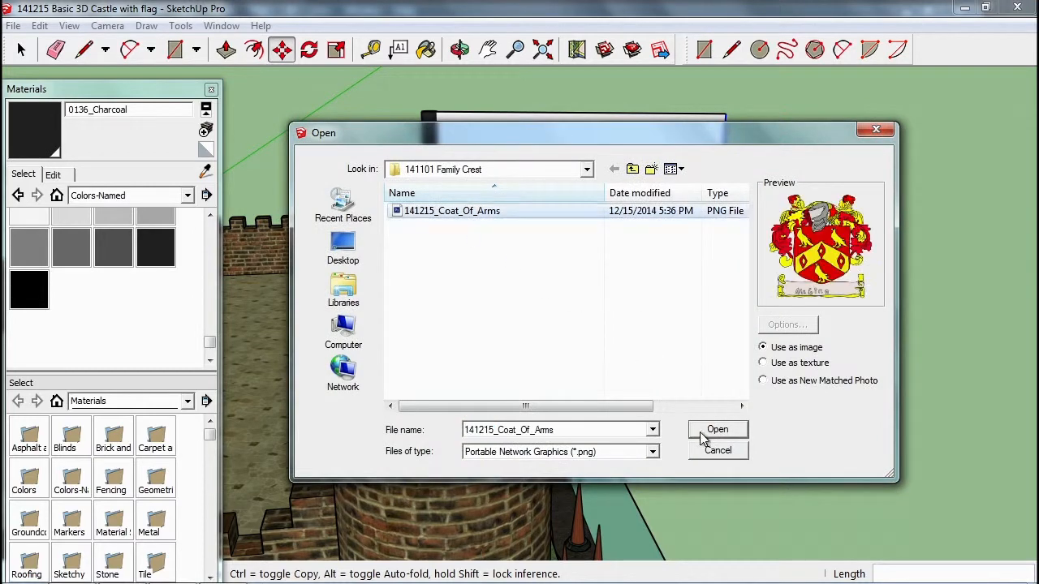
{"action": "left_click", "coordinate": [718, 429]}
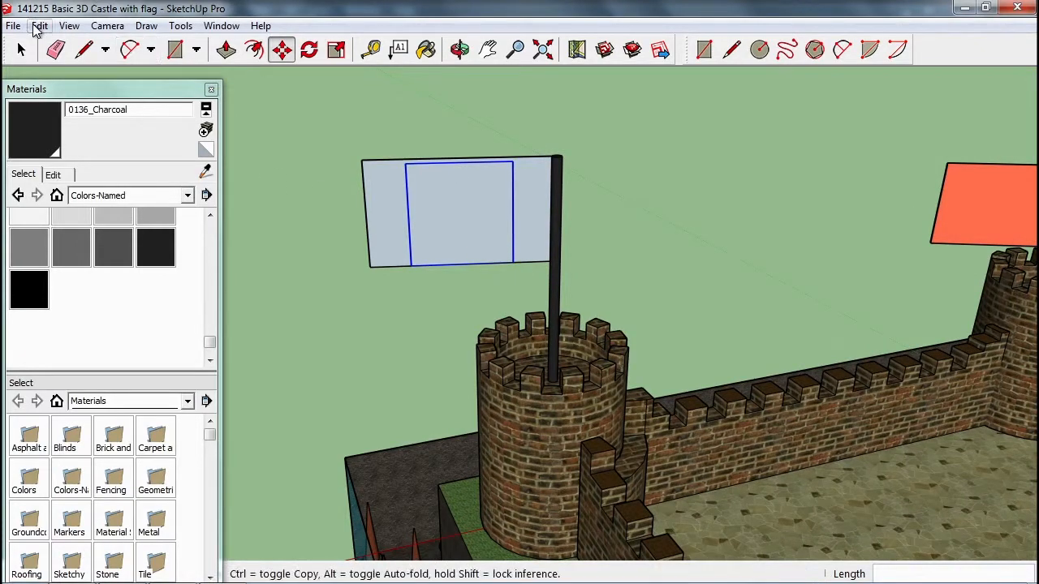
Re-import the coat-of-arms image onto the flag and paint the flag 0134_DimGray behind it.
{"action": "left_click", "coordinate": [13, 26]}
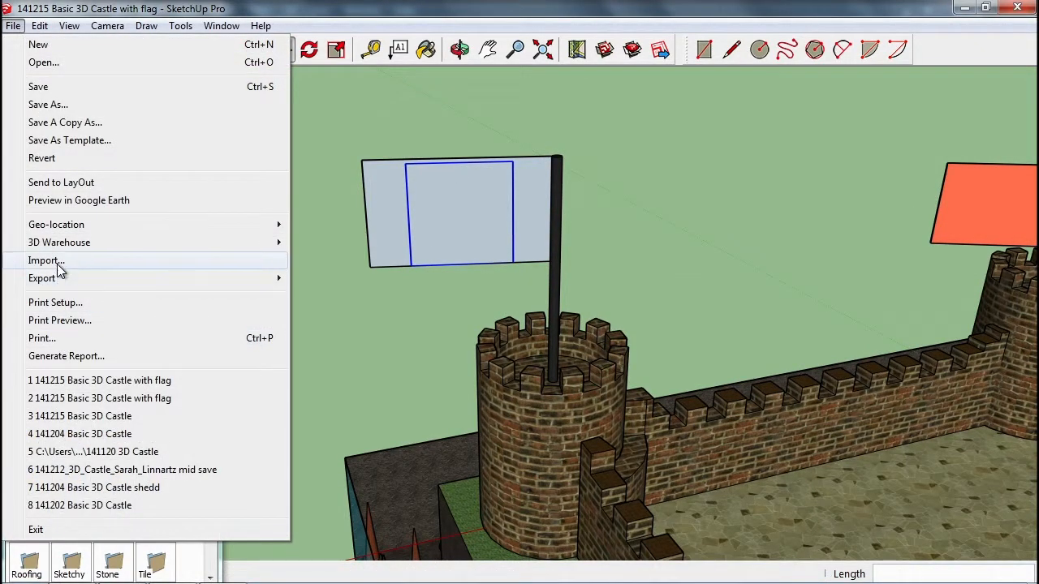
{"action": "left_click", "coordinate": [45, 259]}
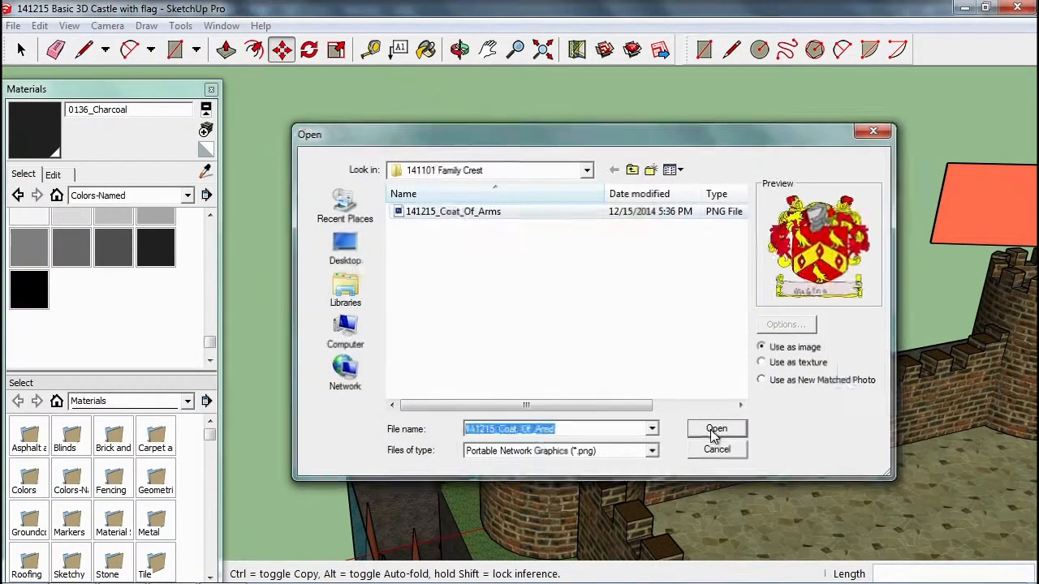
{"action": "left_click", "coordinate": [714, 429]}
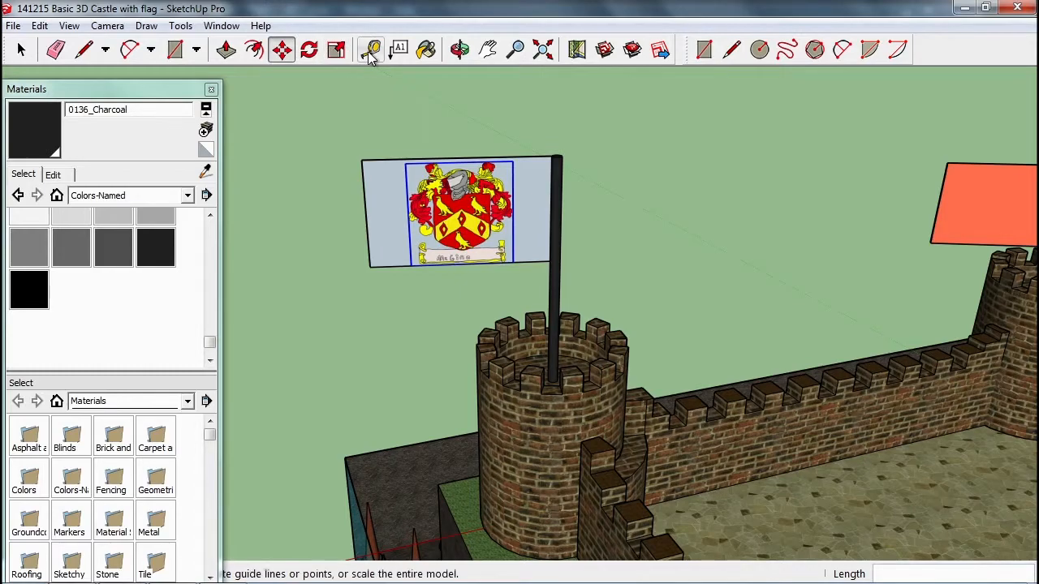
{"action": "left_click", "coordinate": [71, 247]}
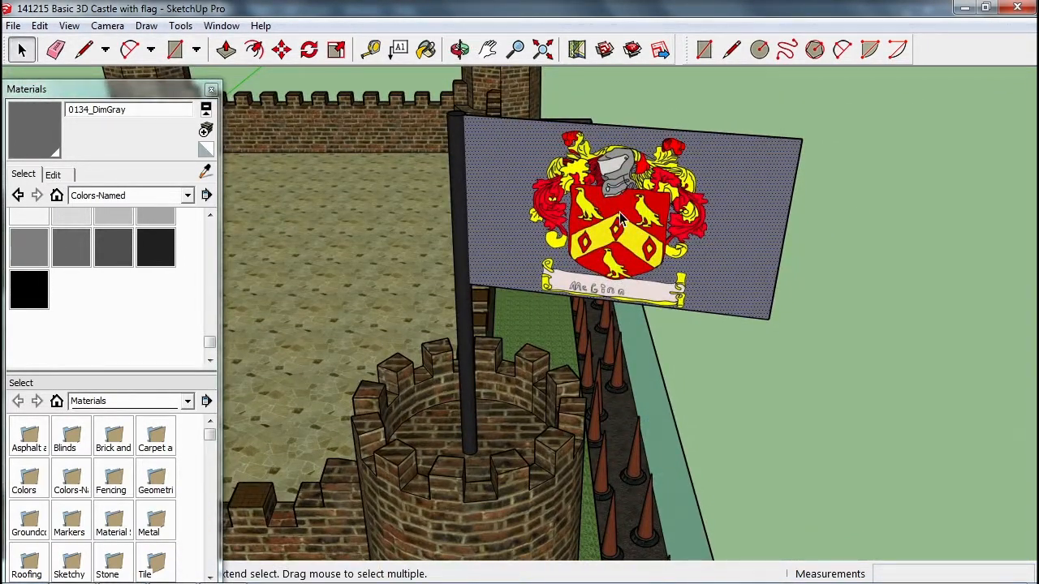
{"action": "mouse_move", "coordinate": [597, 182]}
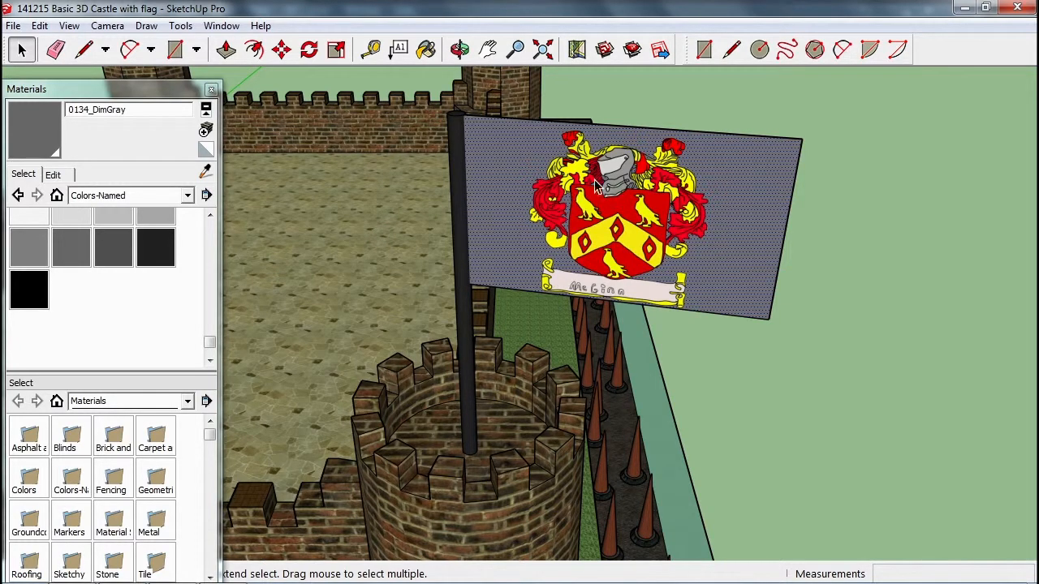
{"action": "mouse_move", "coordinate": [653, 210]}
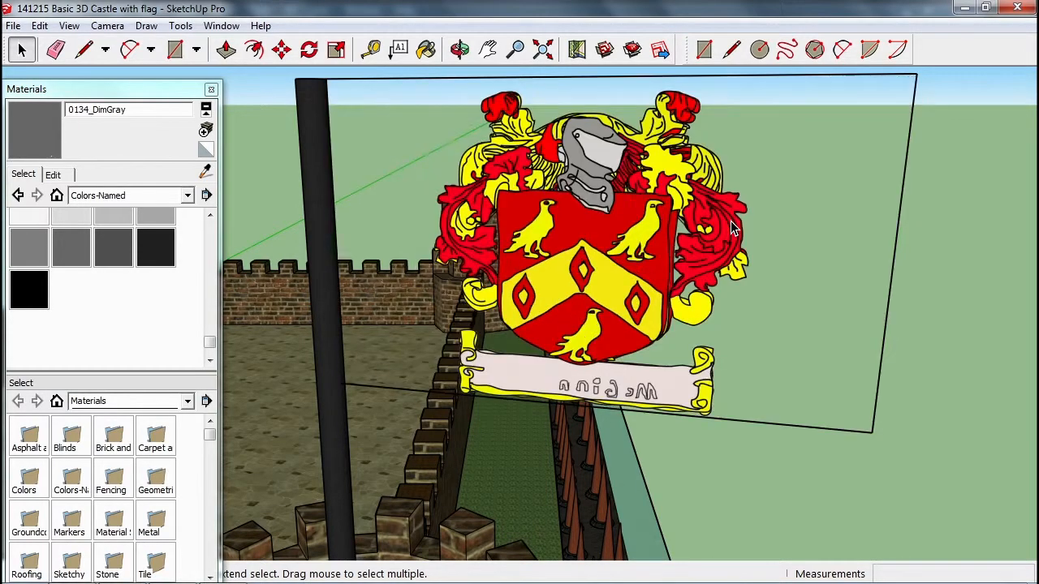
{"action": "mouse_move", "coordinate": [750, 231]}
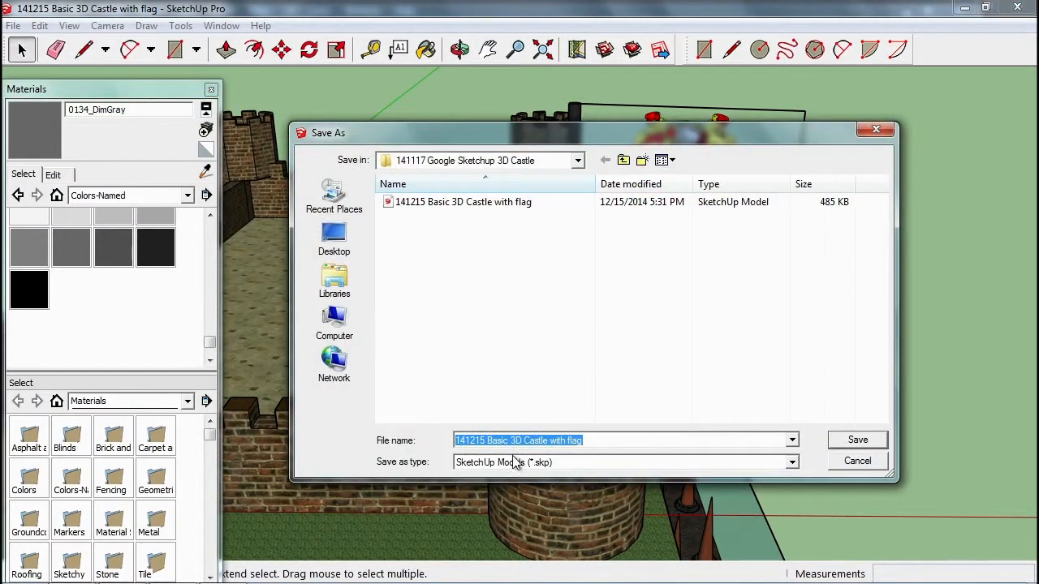
Save a new copy named '141215b Basic 3D Castle with flag' beside the original.
{"action": "left_click", "coordinate": [520, 440]}
{"action": "type", "text": "b"}
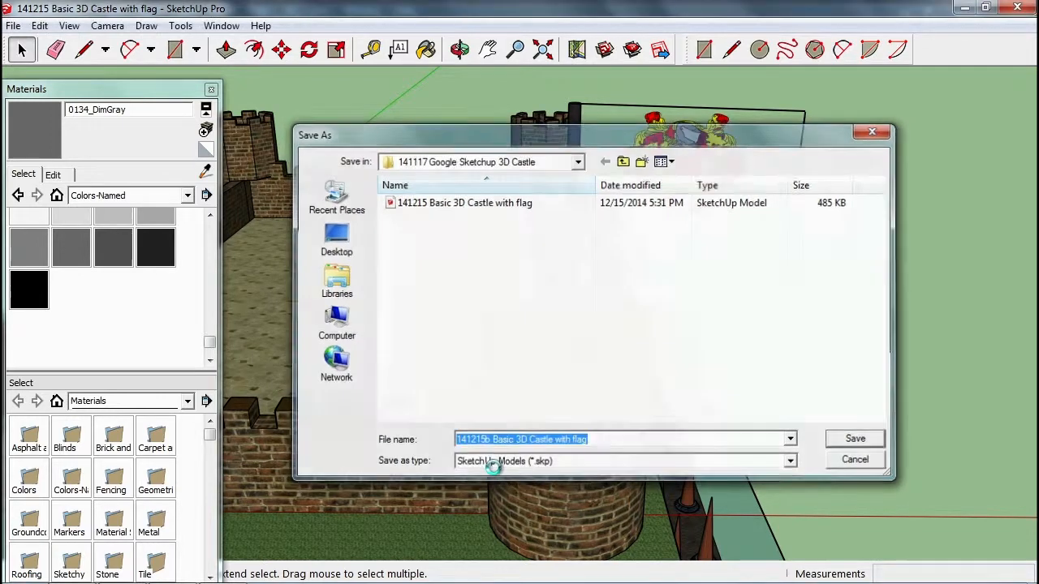
{"action": "left_click", "coordinate": [854, 439]}
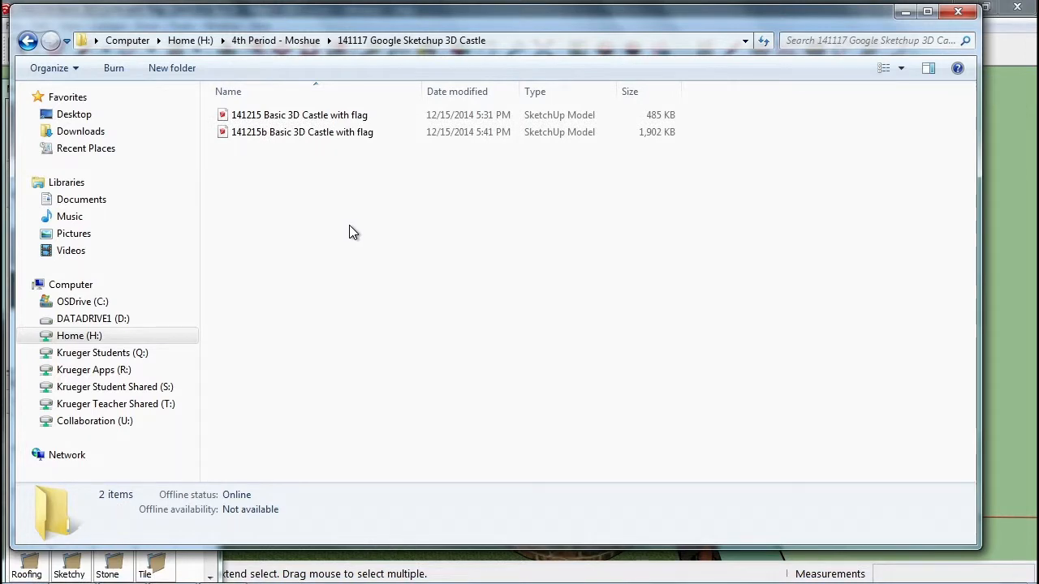
{"action": "mouse_move", "coordinate": [652, 150]}
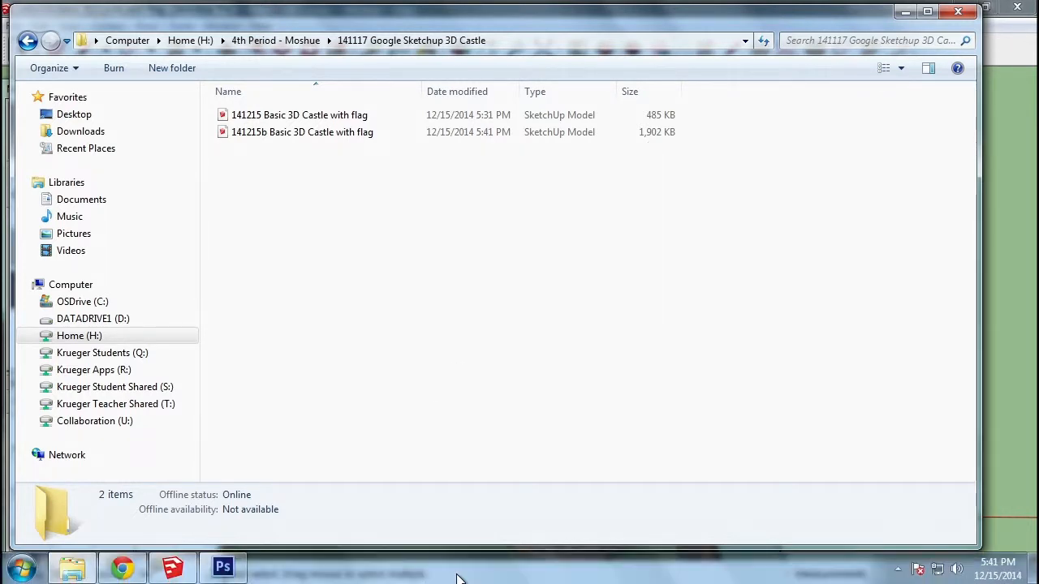
Switch through the coat-of-arms artwork back to the saved castle model in SketchUp.
{"action": "left_click", "coordinate": [223, 566]}
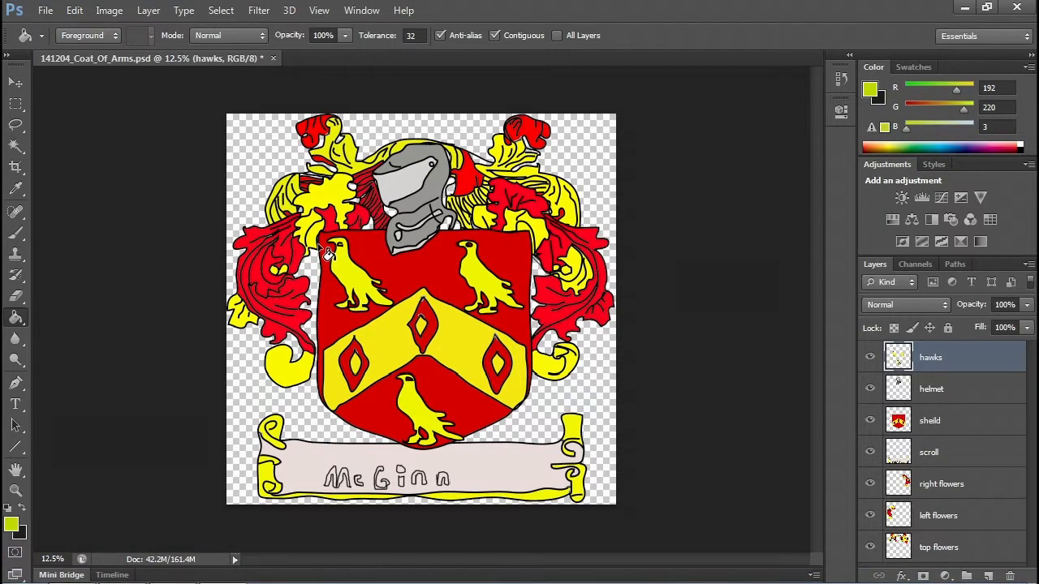
{"action": "mouse_move", "coordinate": [172, 567]}
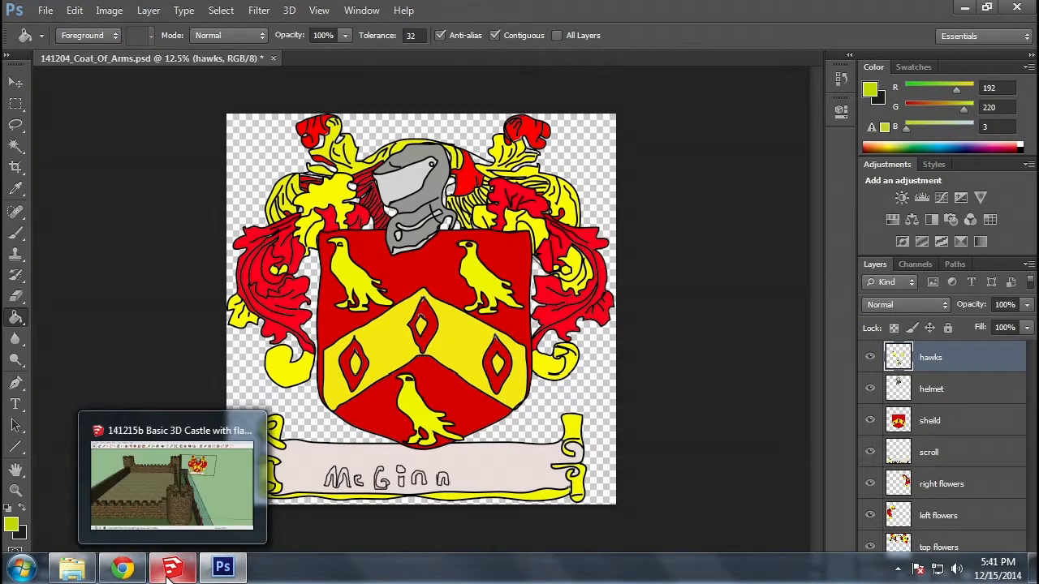
{"action": "left_click", "coordinate": [172, 567]}
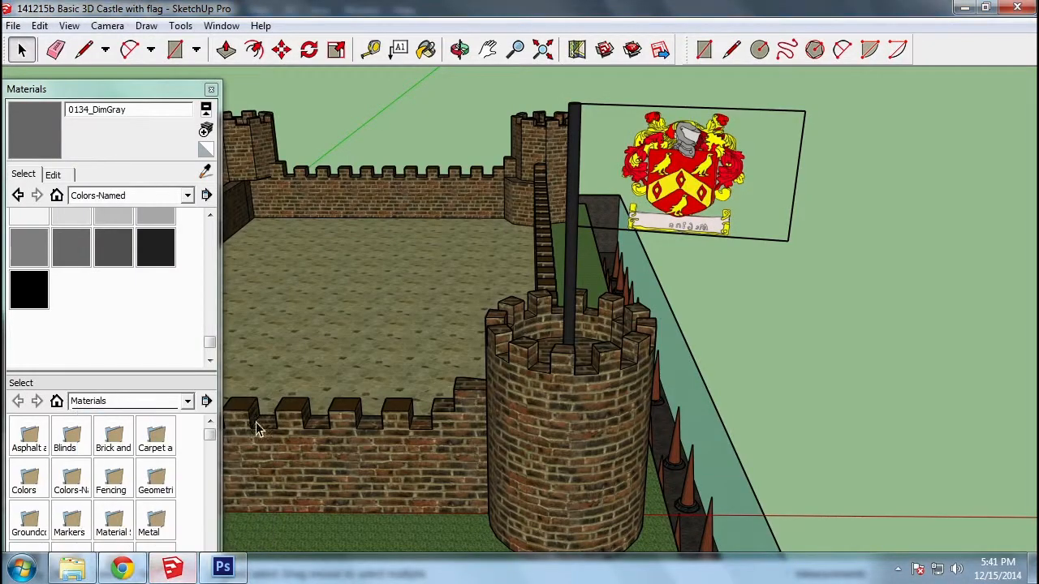